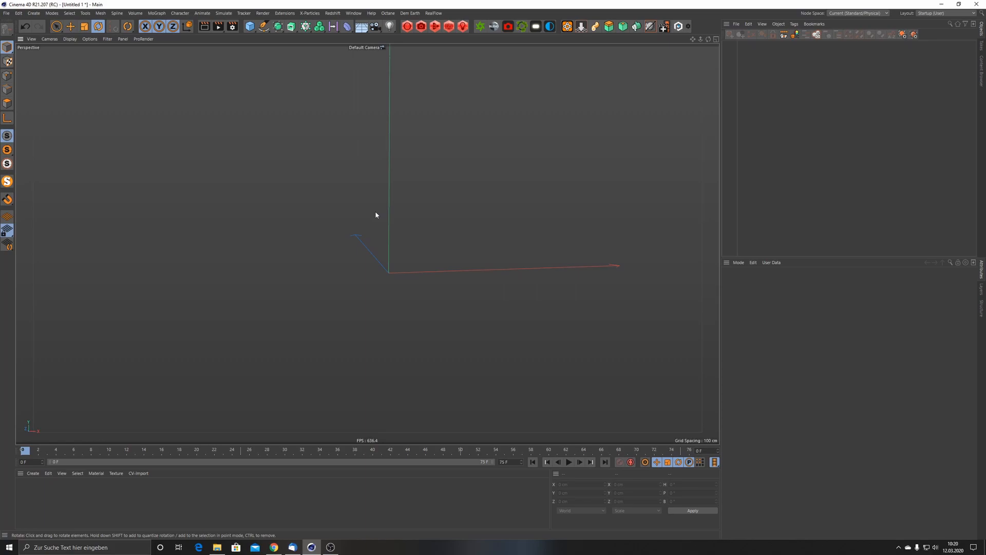
# Add a Cone primitive and stretch it to about 477 cm high
pyautogui.click(249, 26)
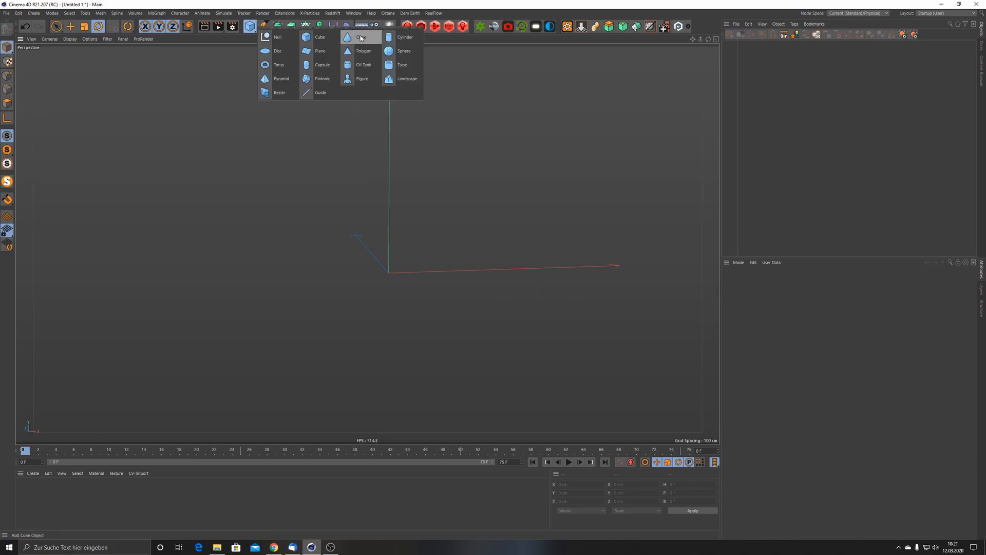
pyautogui.click(347, 37)
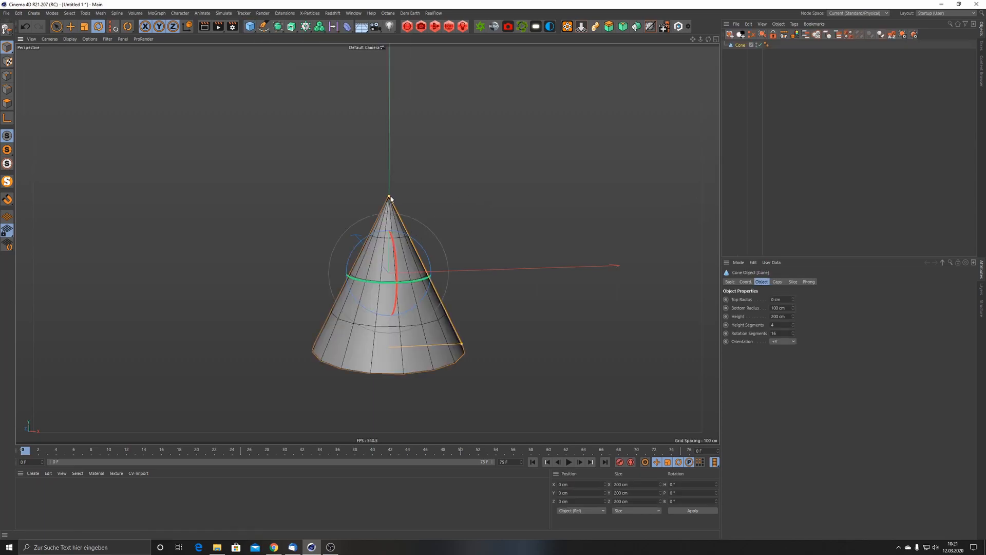
pyautogui.moveTo(780, 316); pyautogui.dragTo(801, 316)
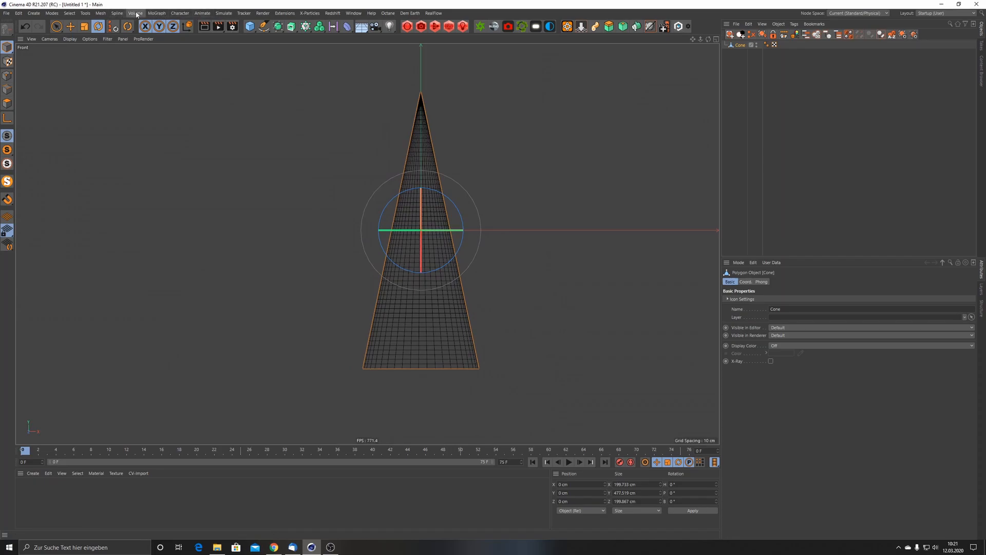
# Place a five-joint chain up through the cone, then select the cone with its joints
pyautogui.click(180, 12)
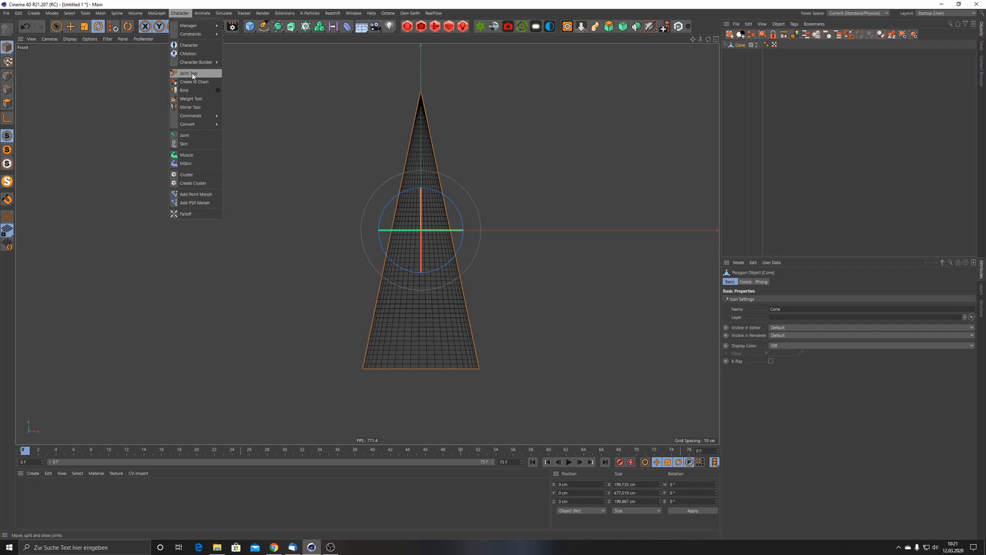
pyautogui.click(188, 73)
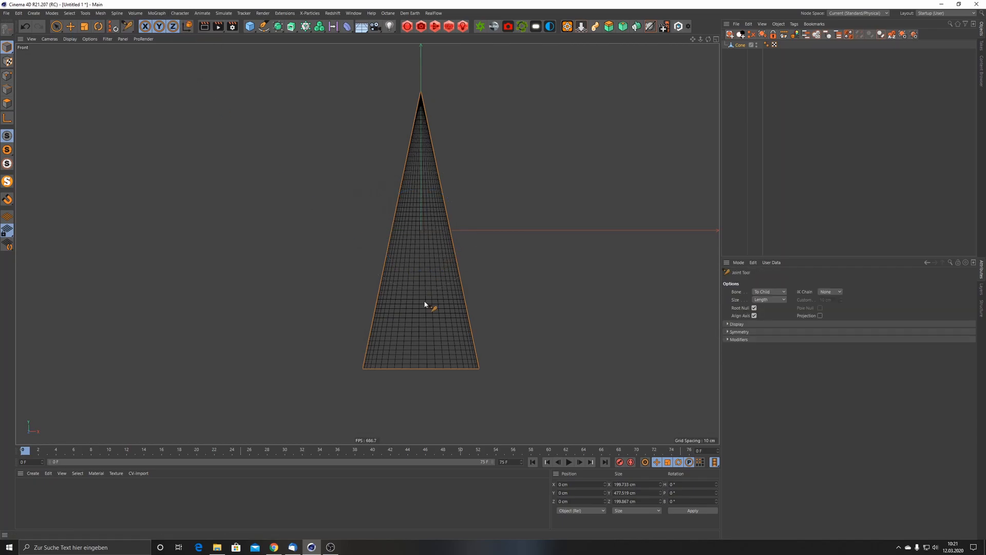
pyautogui.moveTo(420, 368)
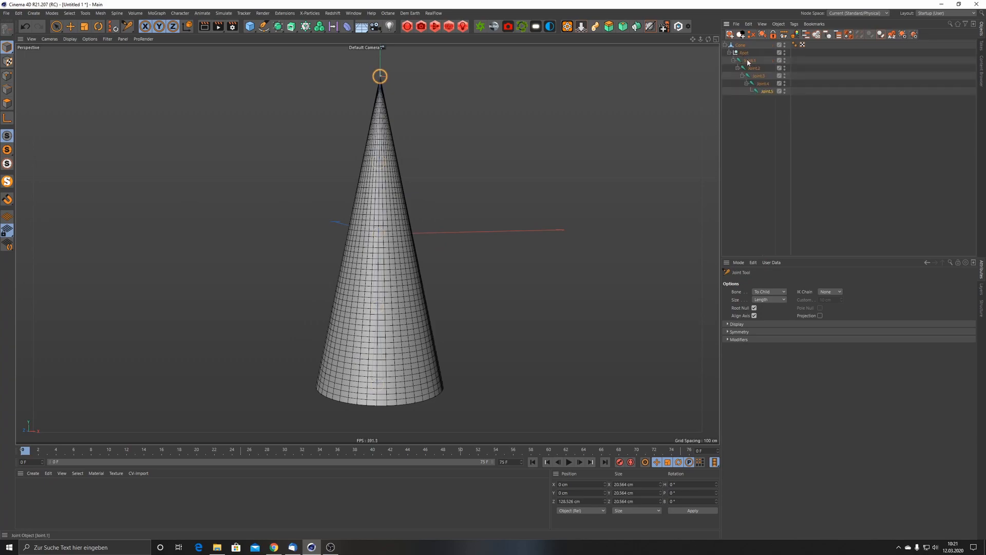
pyautogui.click(69, 26)
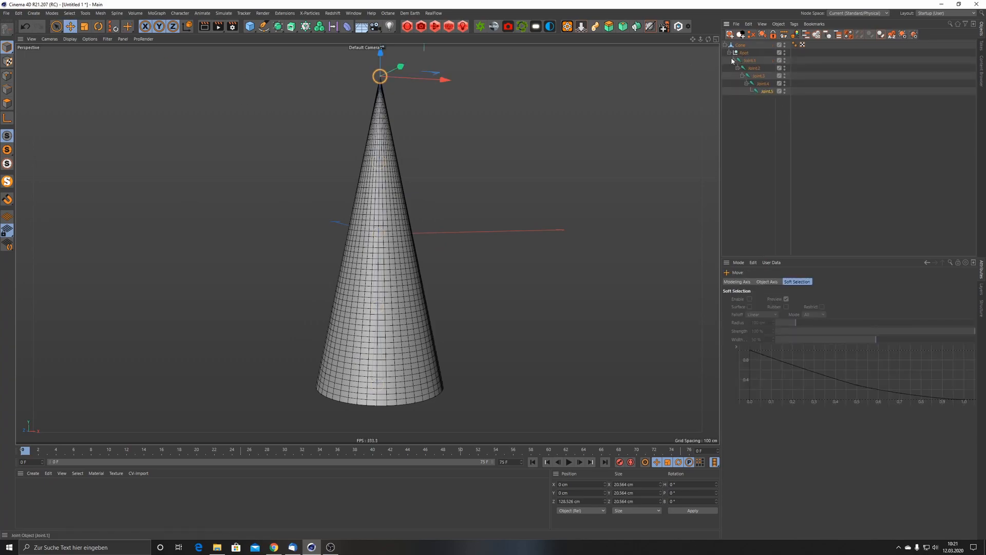
pyautogui.click(740, 52)
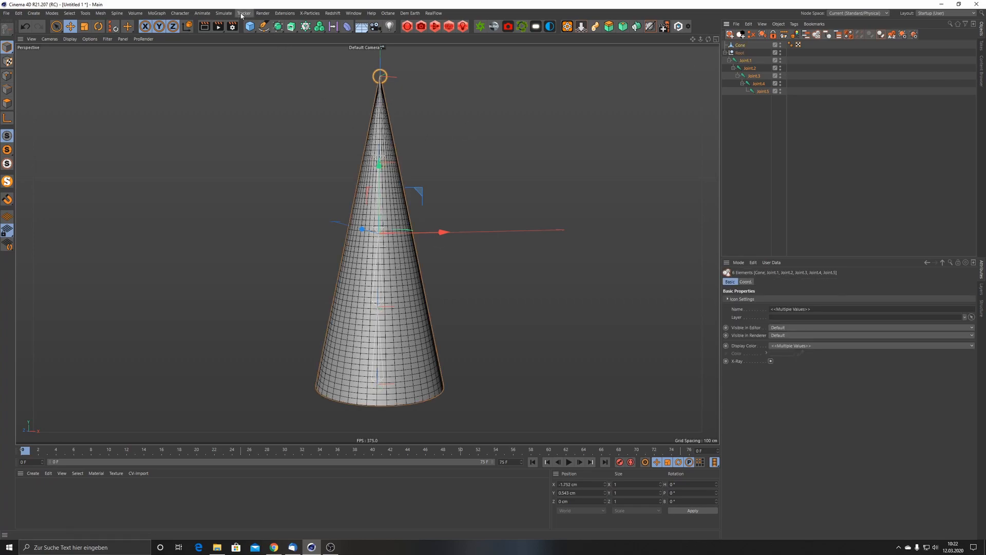
# Bind the cone to its joints, then select joint.2 to test bending
pyautogui.click(180, 12)
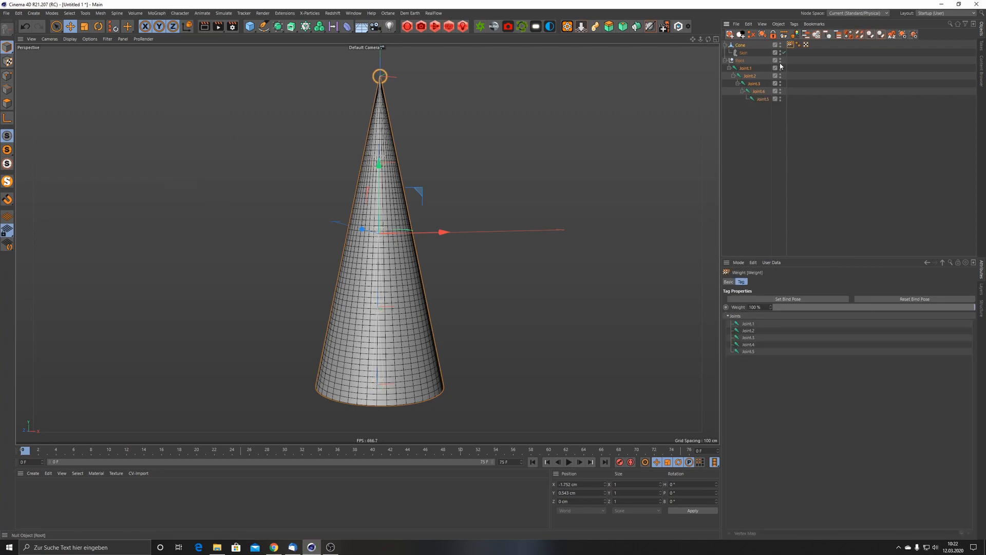
pyautogui.moveTo(790, 45)
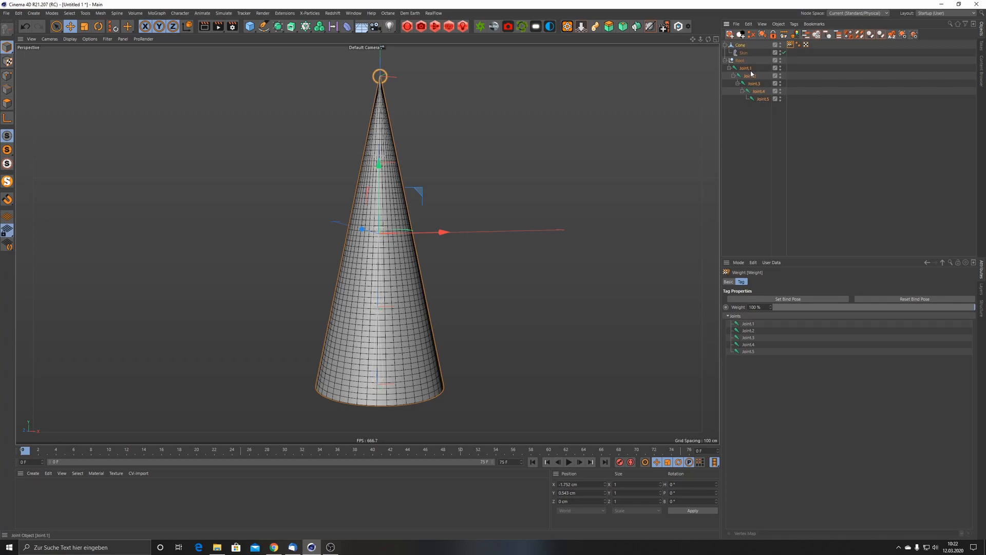
pyautogui.click(745, 76)
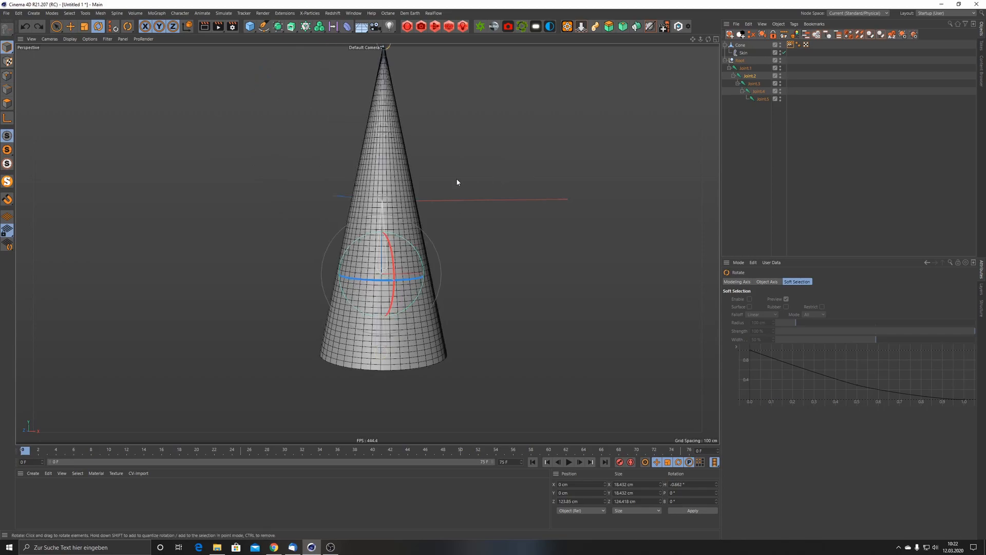
pyautogui.moveTo(441, 183)
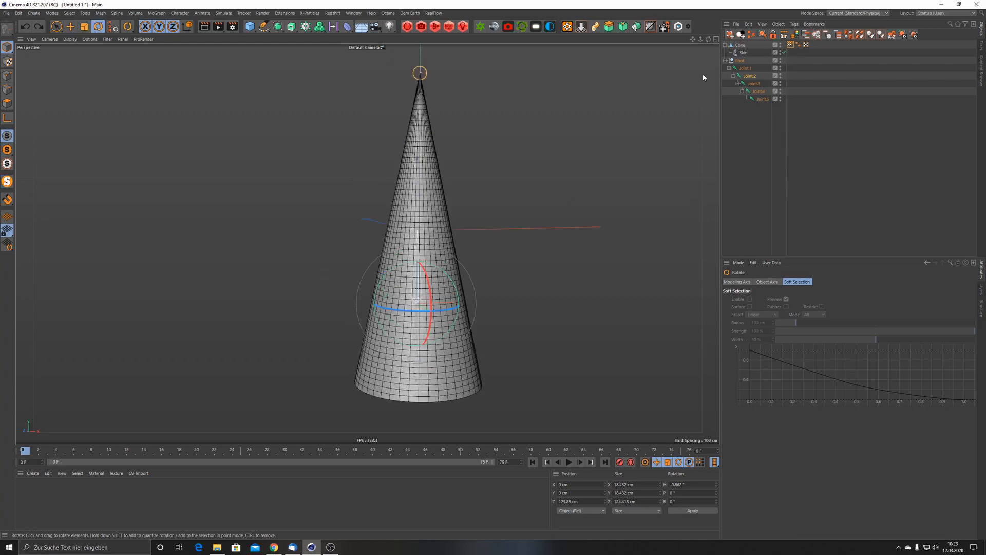
# Add an IK tag to joint.1 from its right-click Rigging Tags menu
pyautogui.click(746, 68)
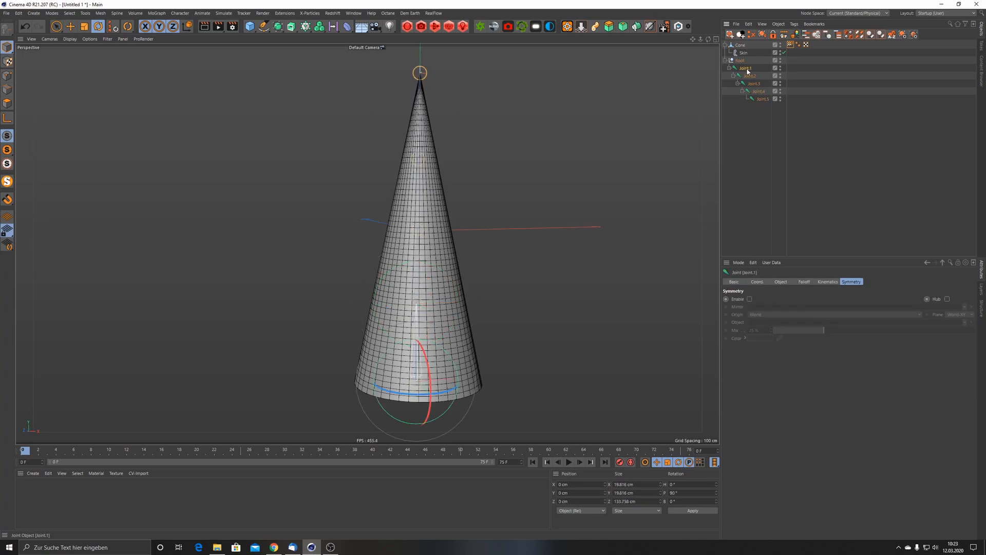
pyautogui.rightClick(747, 68)
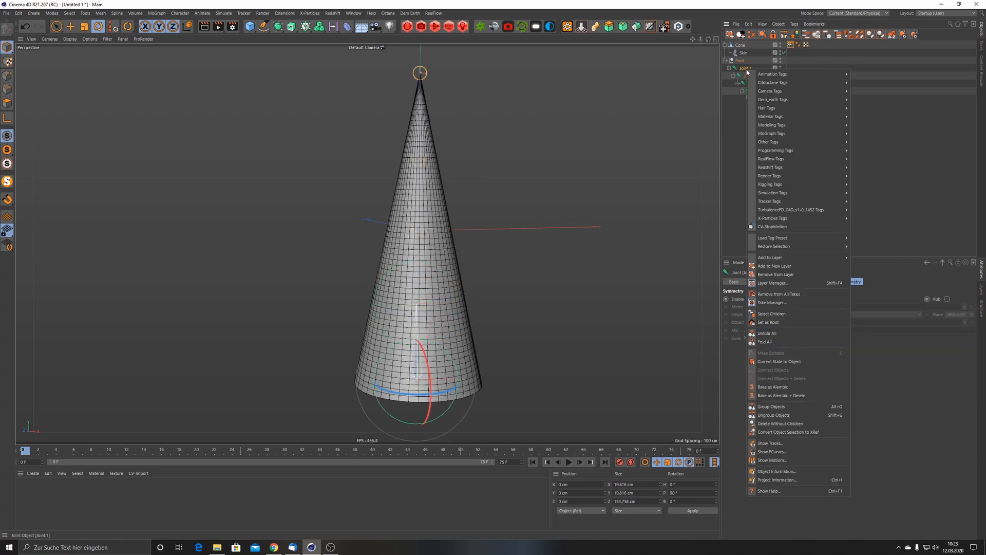
pyautogui.moveTo(770, 176)
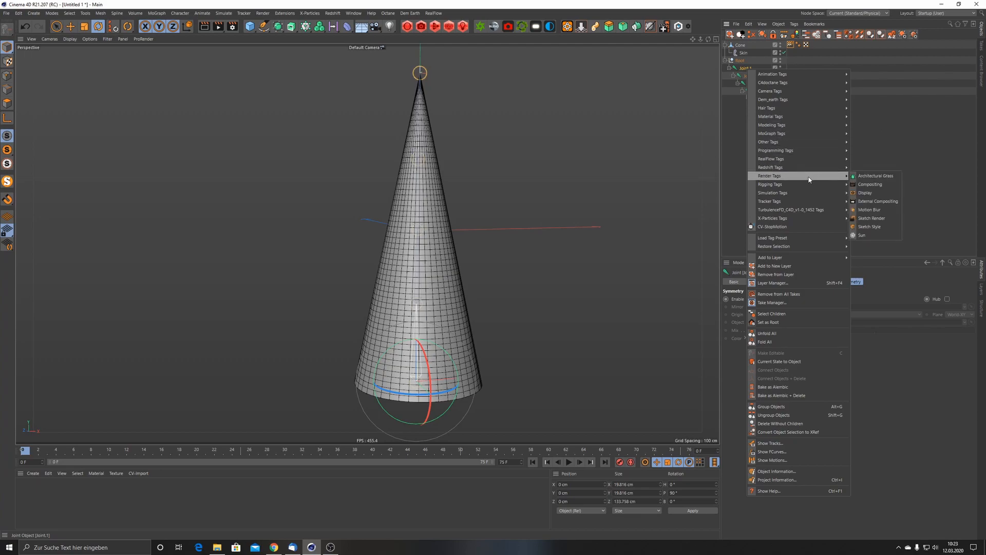
pyautogui.moveTo(771, 184)
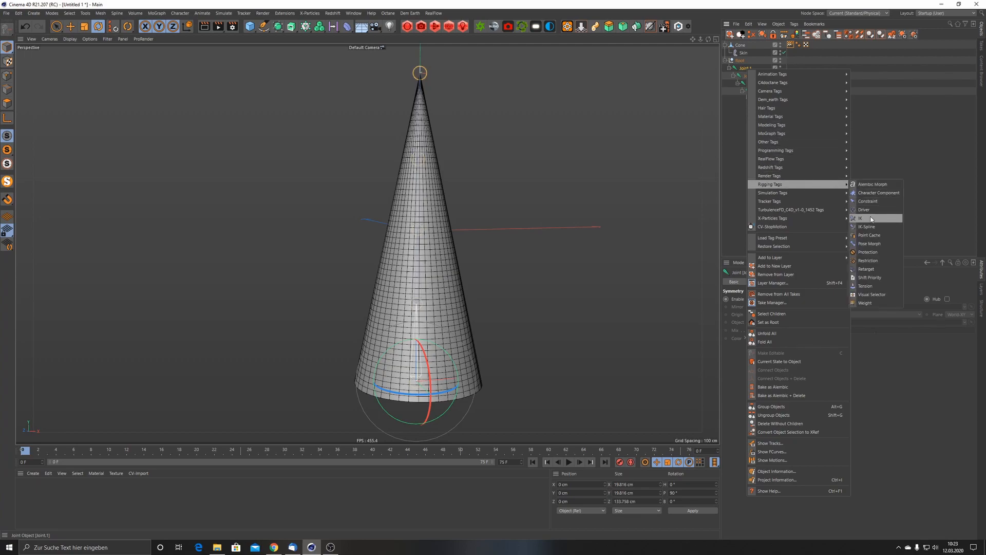
pyautogui.moveTo(870, 221)
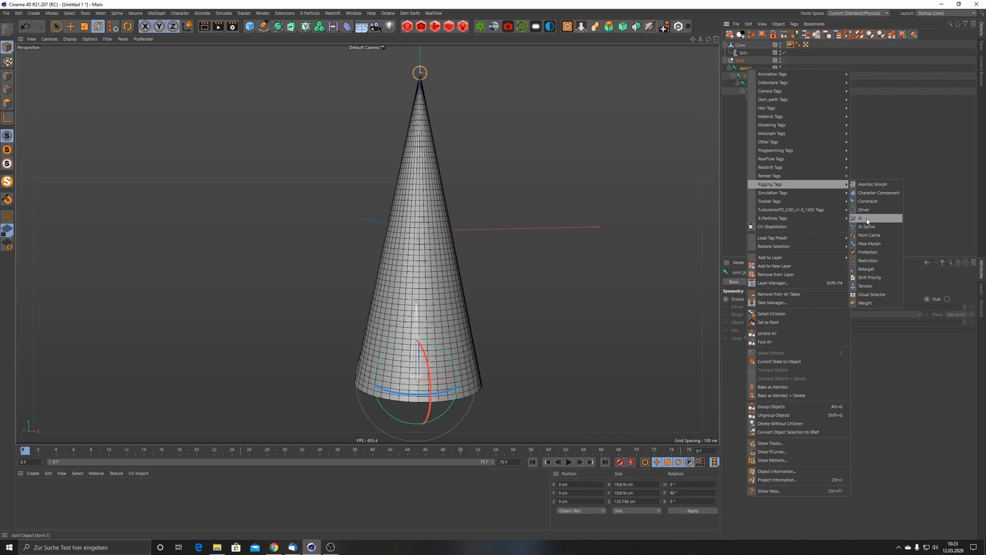
pyautogui.click(860, 218)
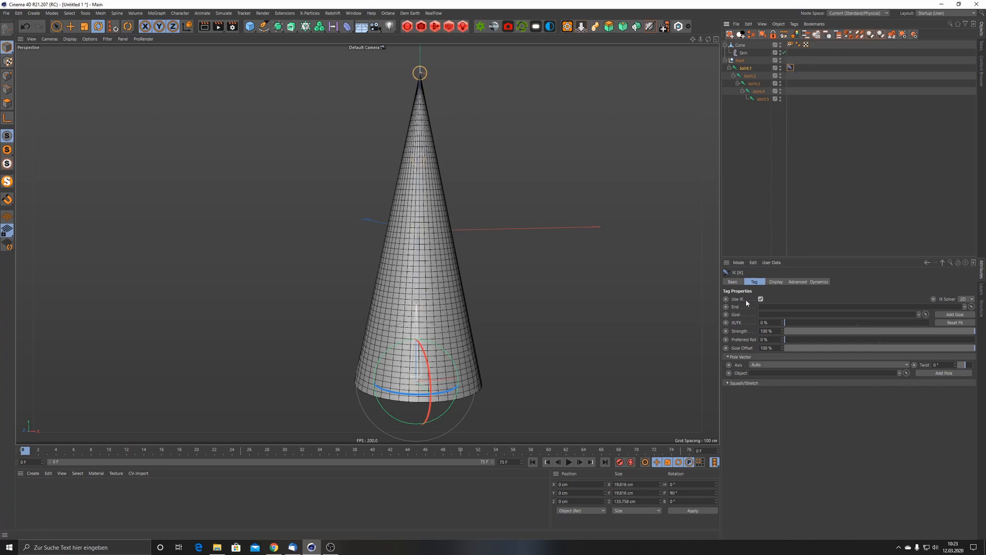
pyautogui.moveTo(782, 122)
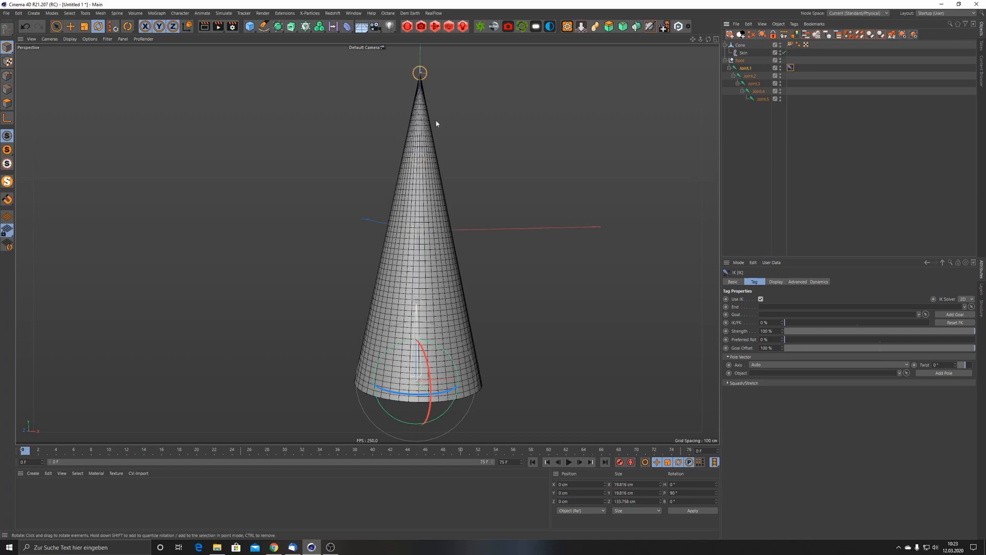
# Set joint.5 as the IK tag's End joint and zoom in on the chain
pyautogui.click(762, 98)
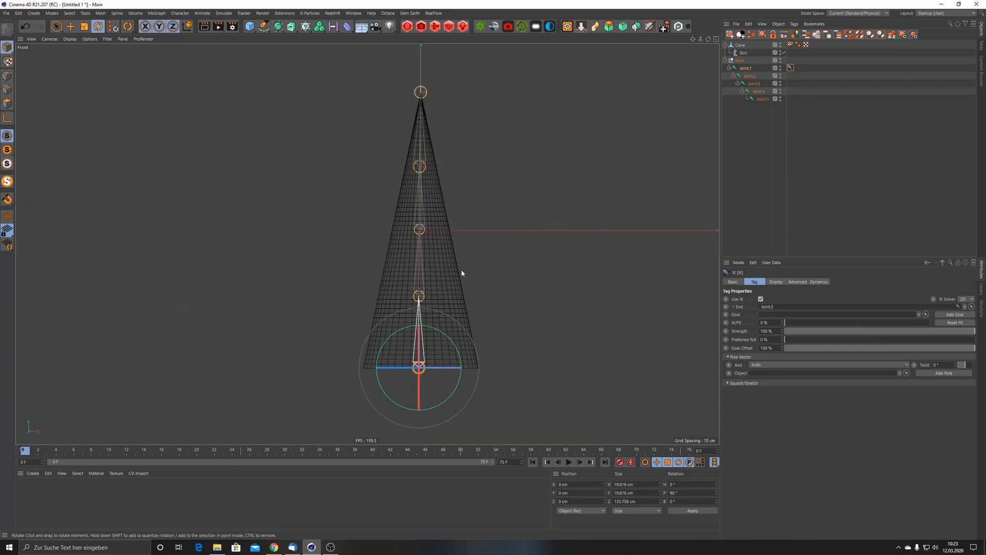
pyautogui.scroll(-3)
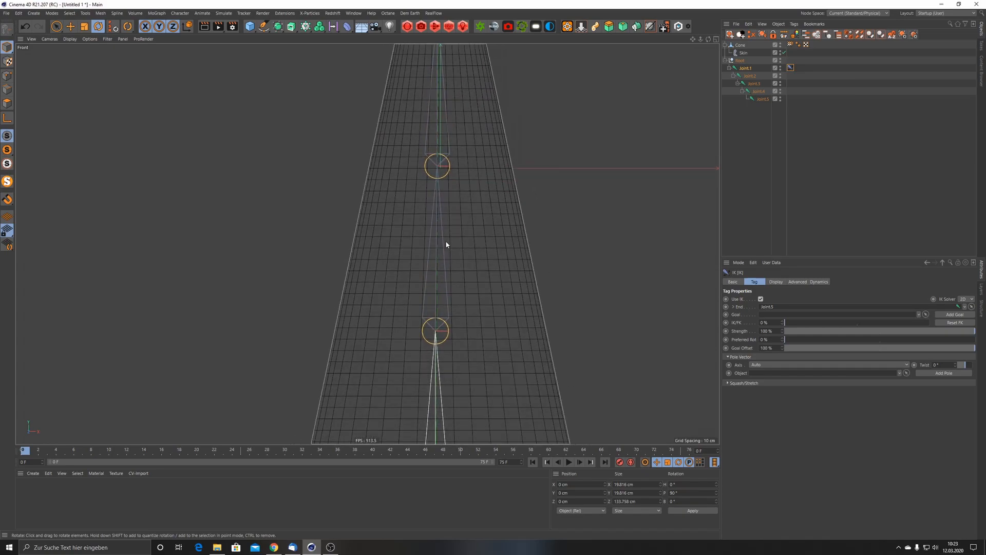
pyautogui.moveTo(439, 308)
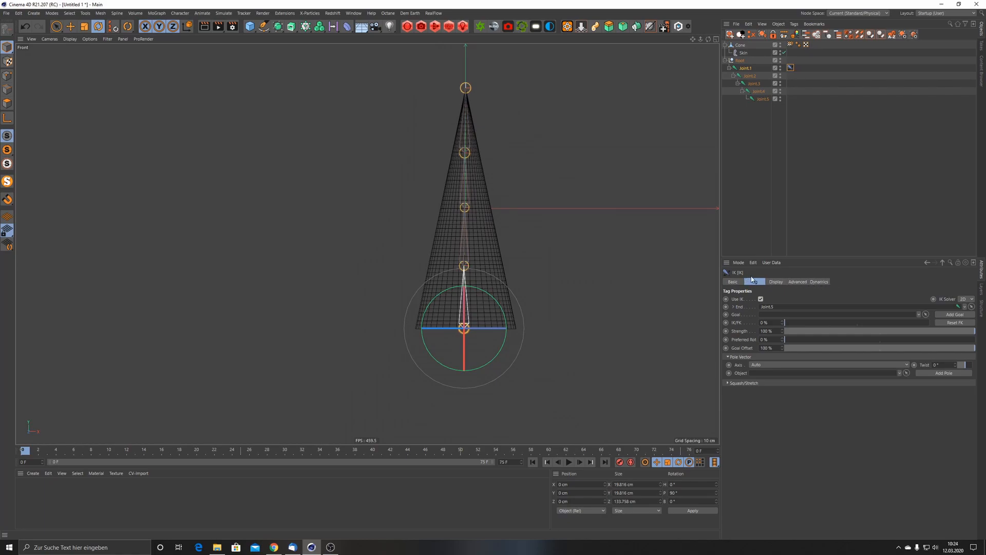
# Enable IK dynamics at 30% strength, 2% drag, 30% rotation hold, and swing joint.1 to test
pyautogui.click(819, 281)
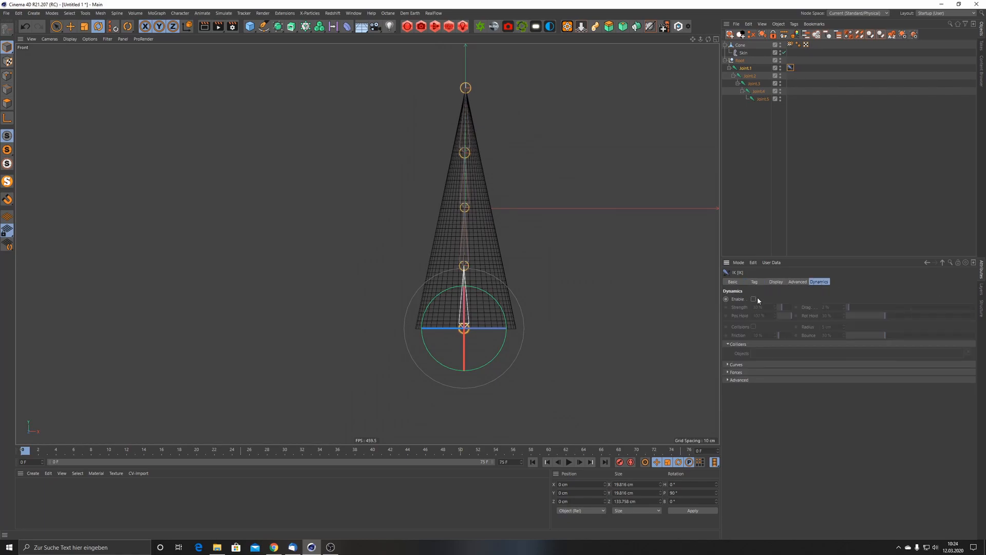
pyautogui.click(753, 299)
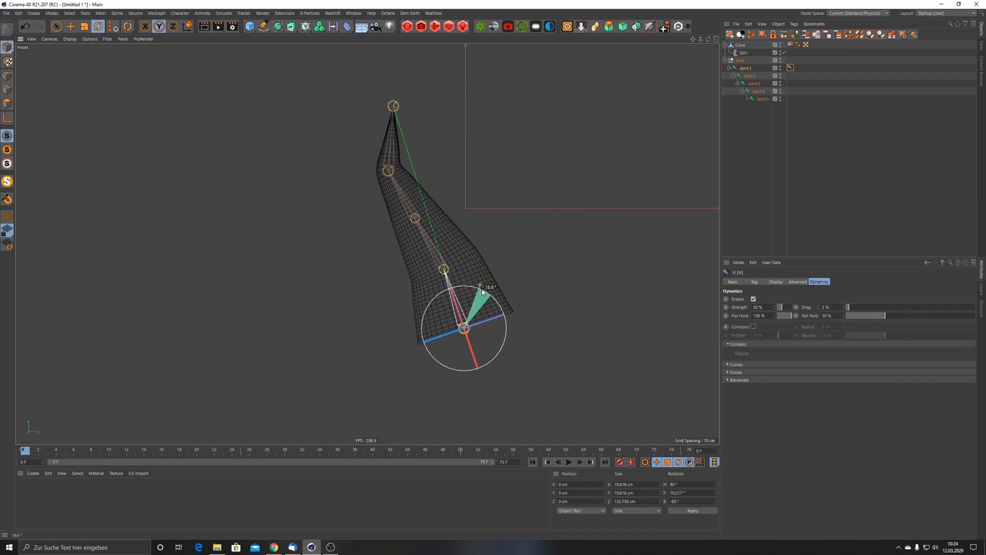
pyautogui.moveTo(481, 292); pyautogui.dragTo(494, 294)
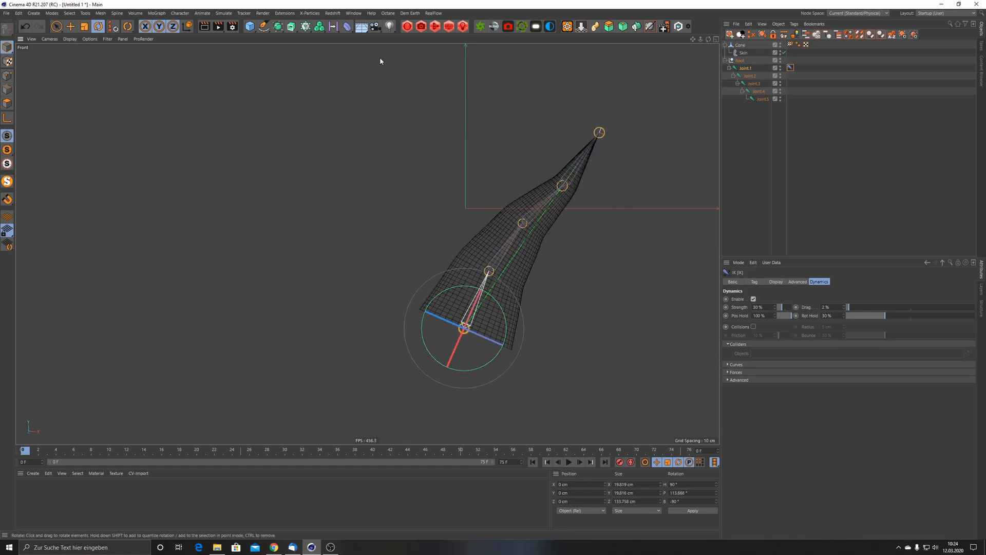
# Switch to the Untitled 2 project holding the feathered wing
pyautogui.click(353, 13)
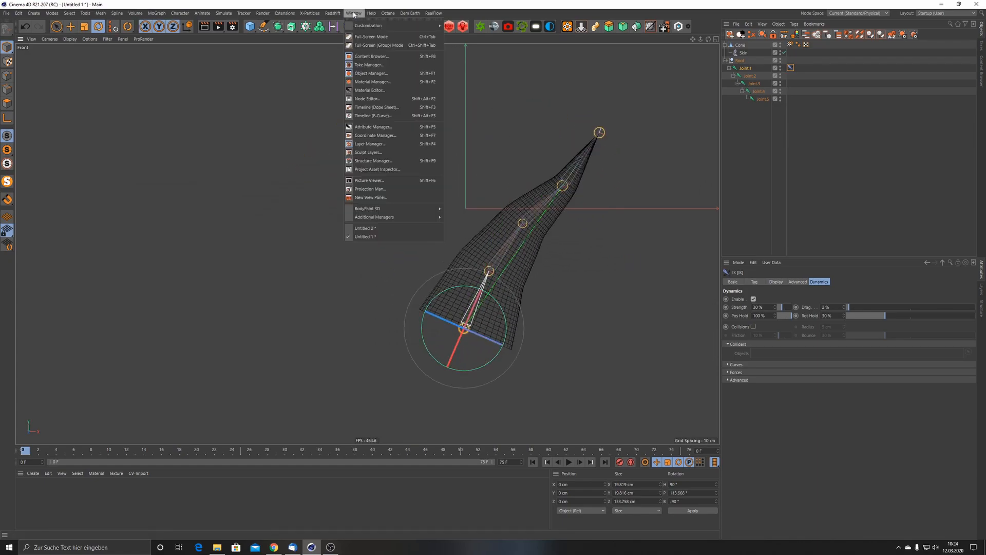
pyautogui.click(364, 227)
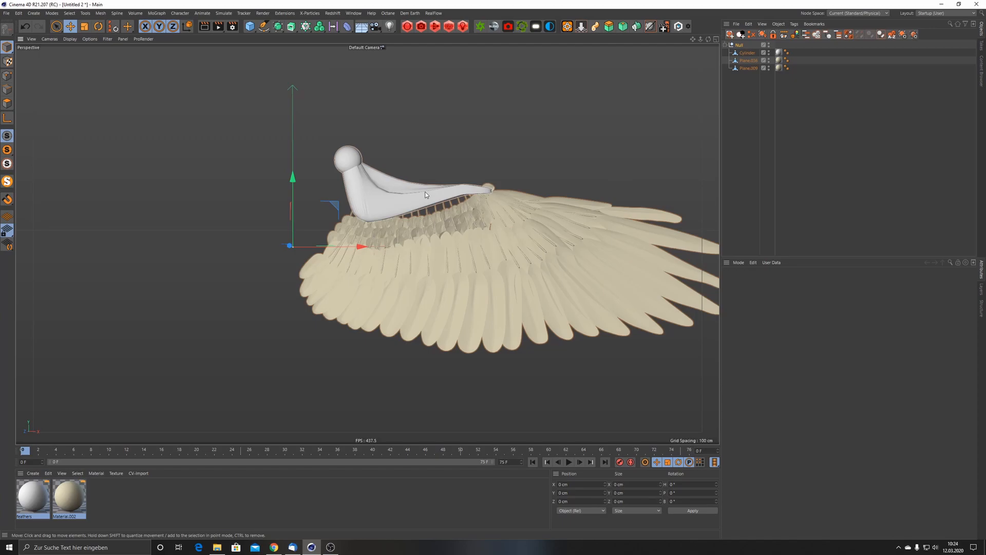
pyautogui.moveTo(374, 197)
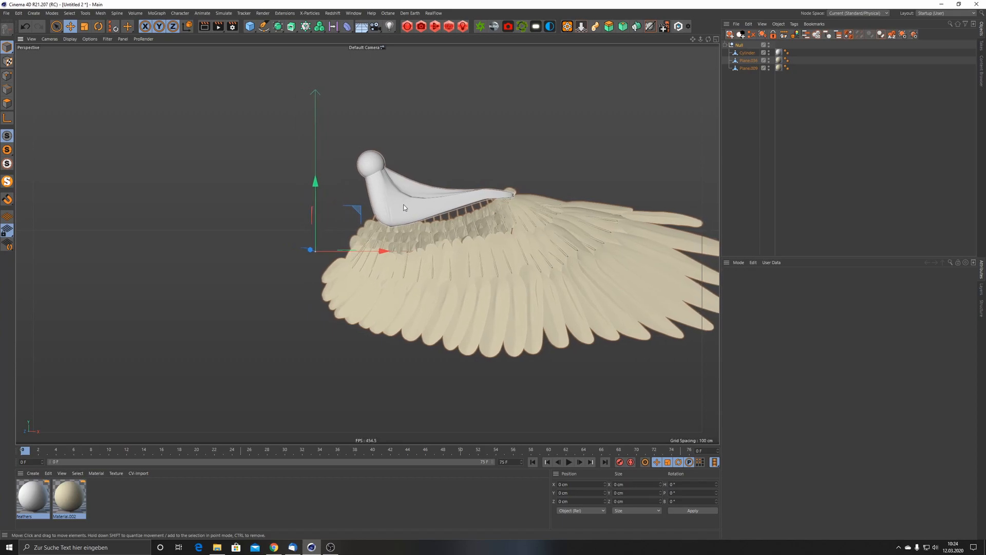
pyautogui.moveTo(382, 165)
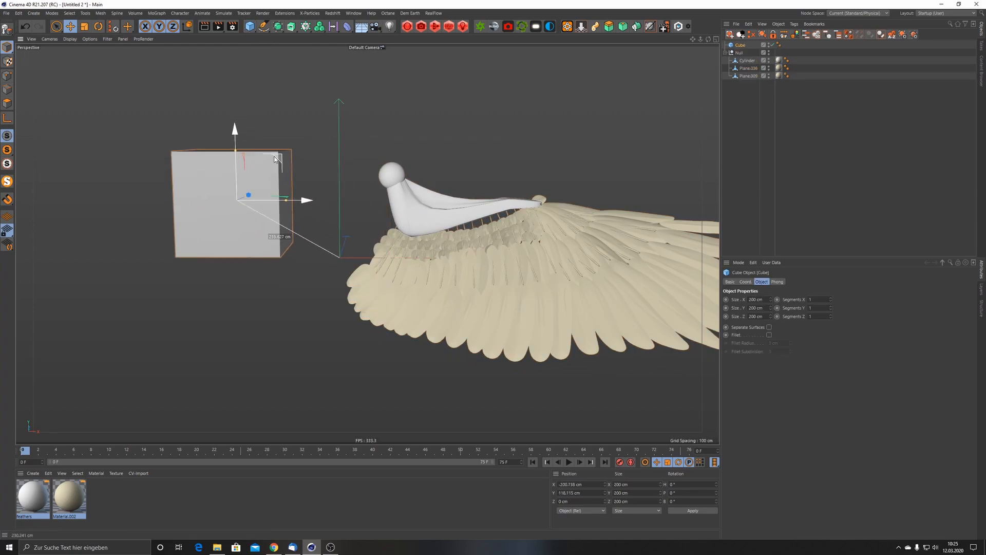
# Reposition the cube beside the wing in the viewport
pyautogui.moveTo(274, 159); pyautogui.dragTo(299, 205)
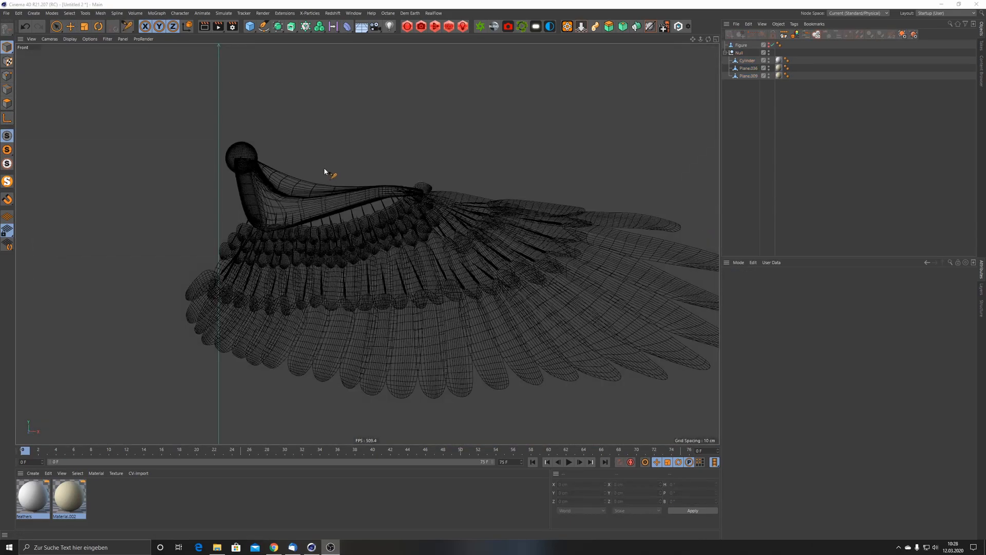
# Place joints along the wing from the shoulder through the elbow to the wingtip
pyautogui.click(135, 13)
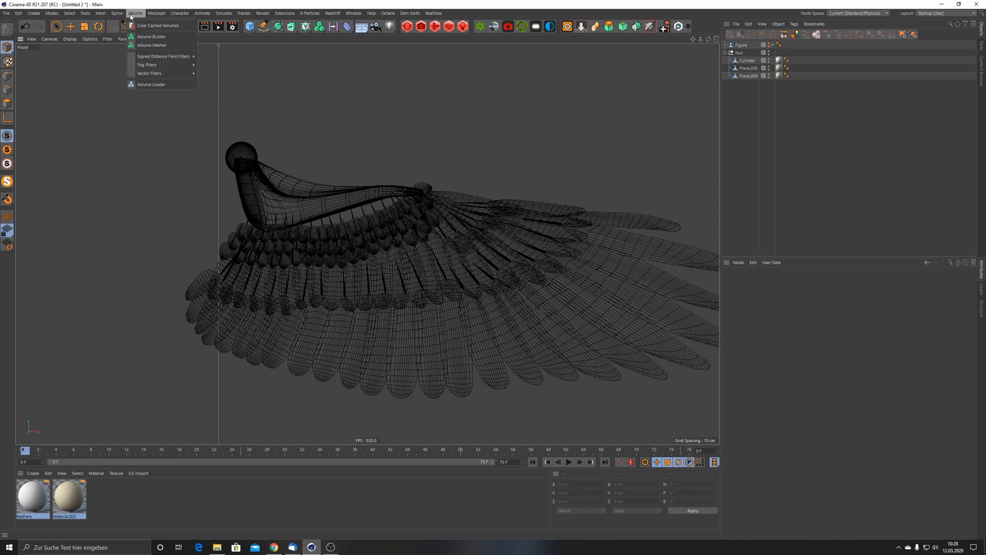
pyautogui.click(179, 13)
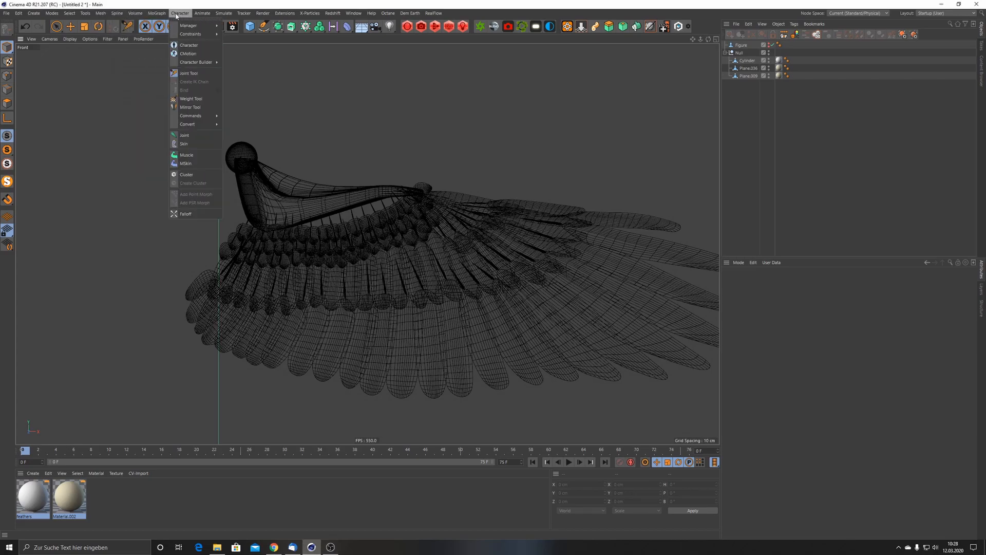
pyautogui.click(187, 73)
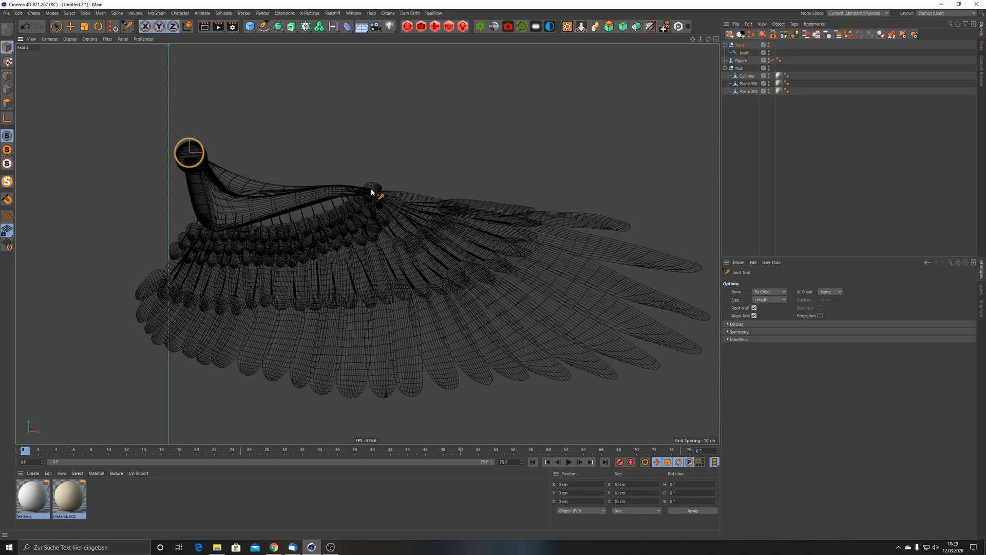
pyautogui.click(373, 187)
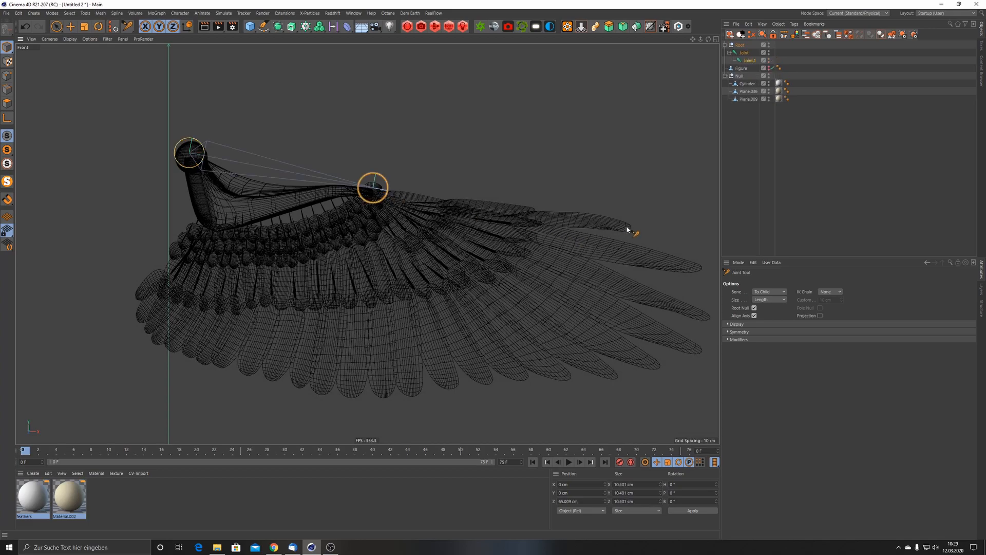
pyautogui.click(627, 227)
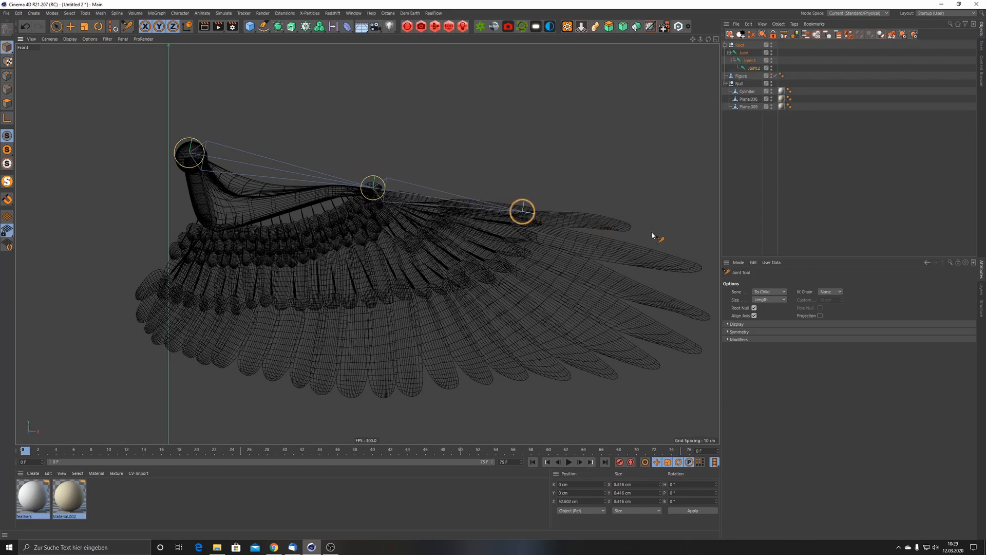
pyautogui.click(691, 238)
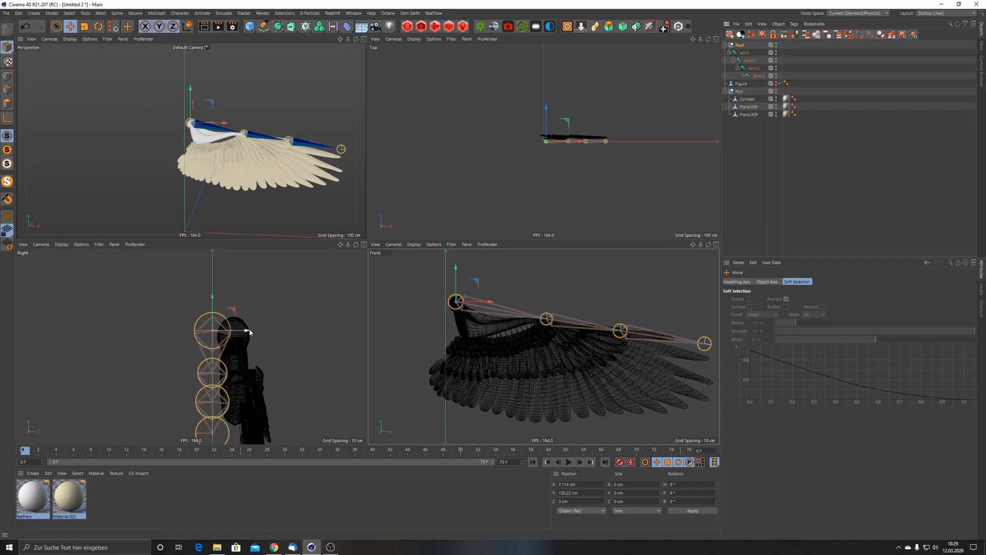
# Move the joints into the wing's depth in Right view, then select them with the wing meshes
pyautogui.moveTo(246, 331); pyautogui.dragTo(269, 332)
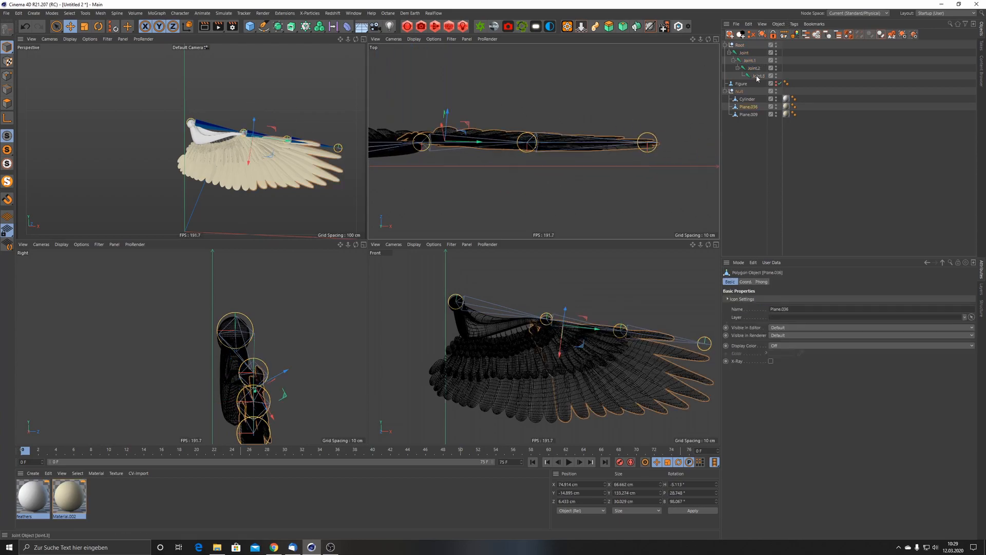
pyautogui.click(758, 75)
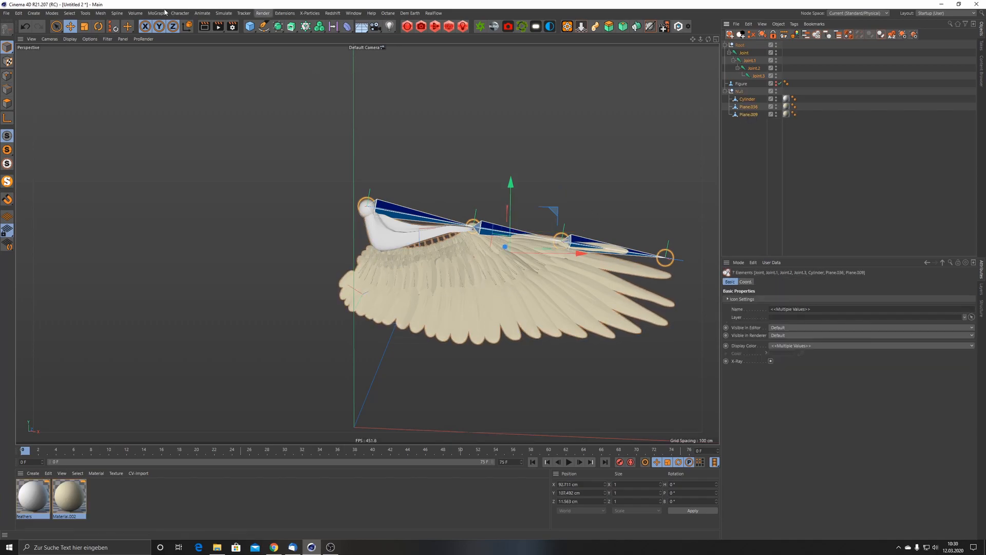
pyautogui.click(179, 12)
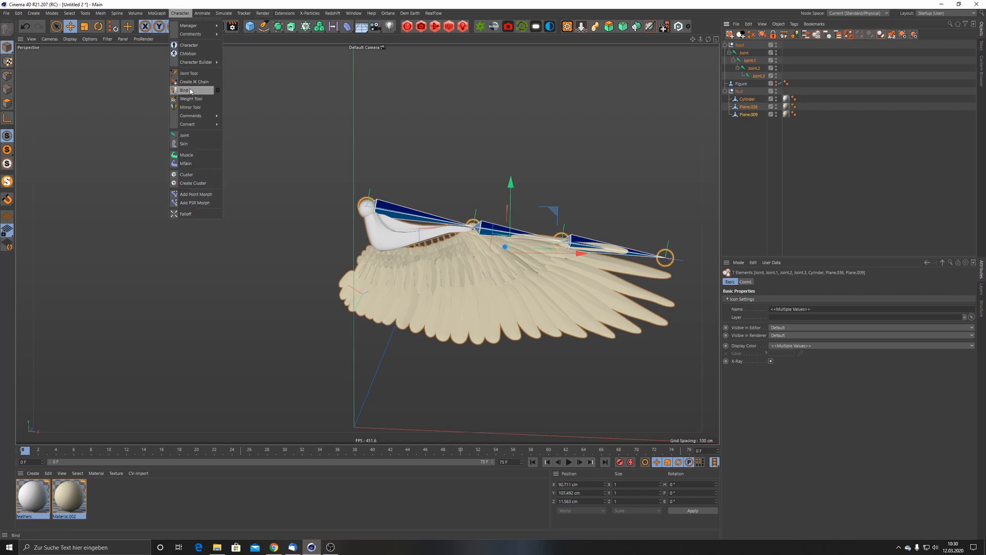
# Bind the cylinder and both feather planes to the wing joints, giving each a skin
pyautogui.click(184, 90)
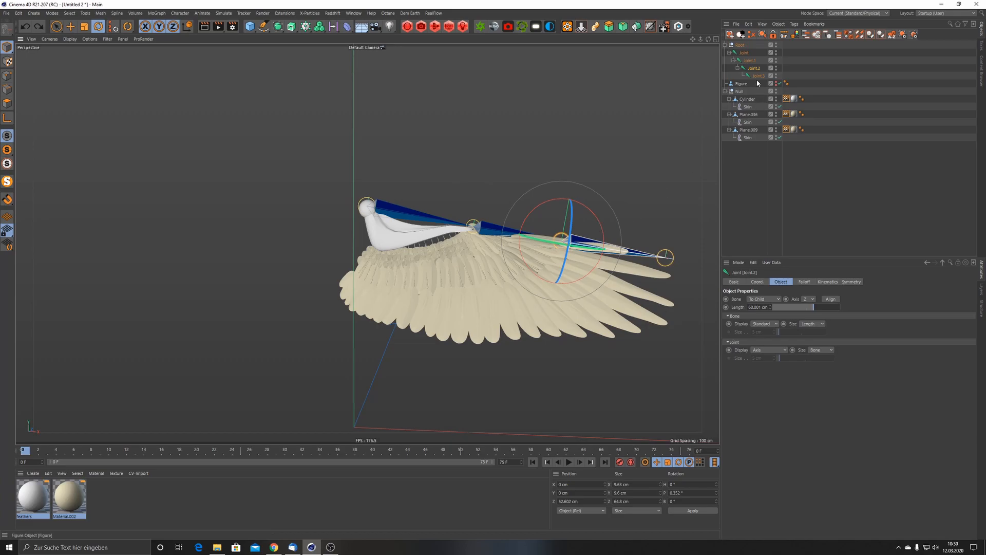
pyautogui.moveTo(563, 236); pyautogui.dragTo(667, 255)
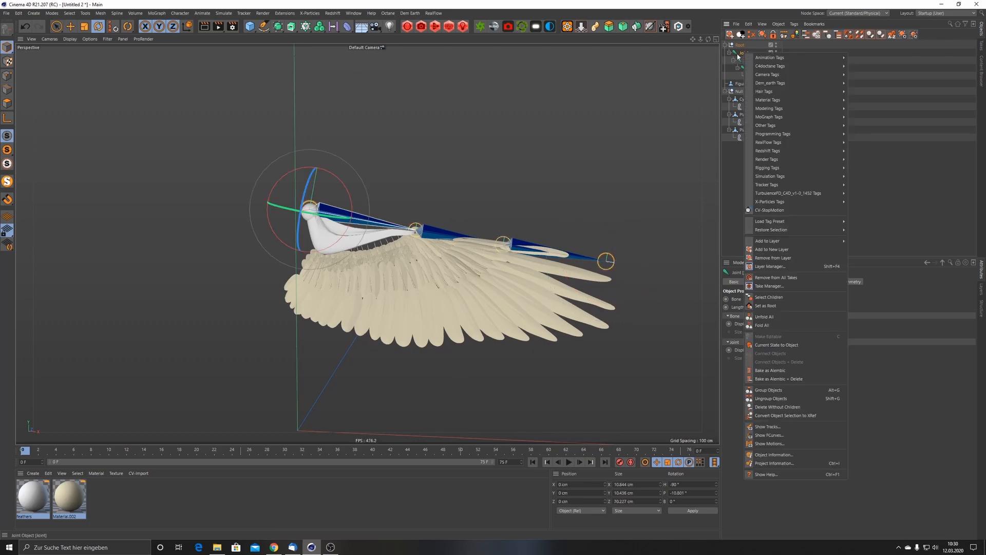
pyautogui.moveTo(768, 168)
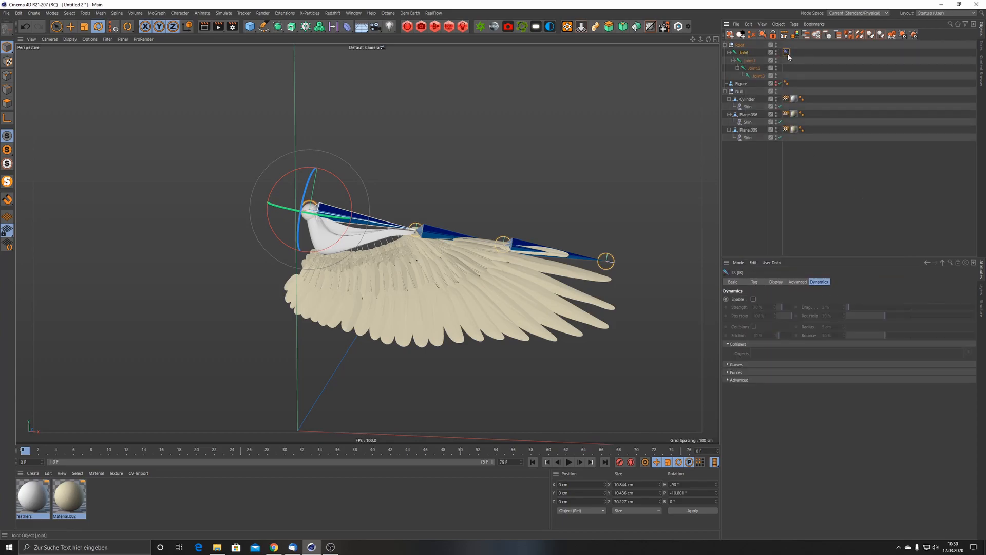
# Review the IK tag's Display, Tag and Dynamics settings and toggle its dynamics
pyautogui.click(776, 281)
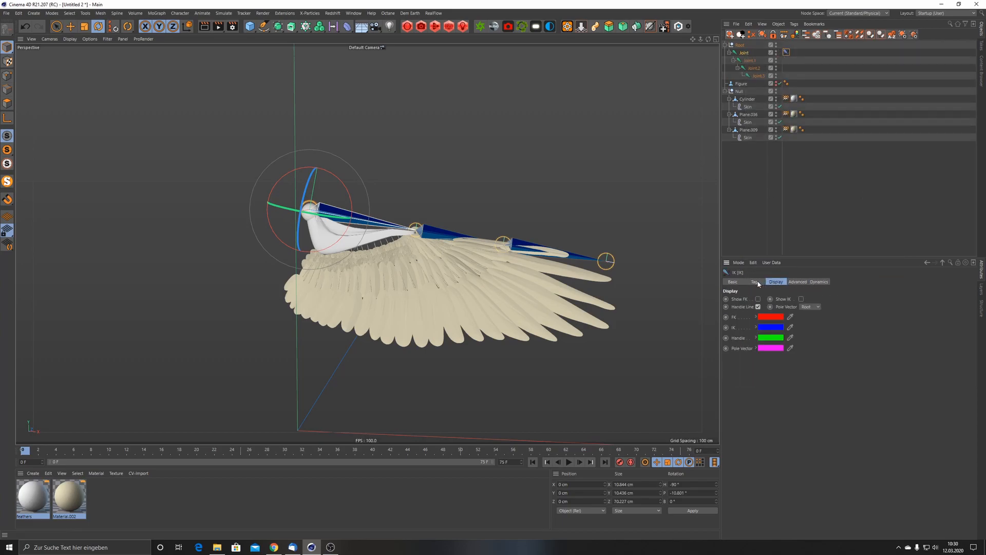
pyautogui.click(753, 281)
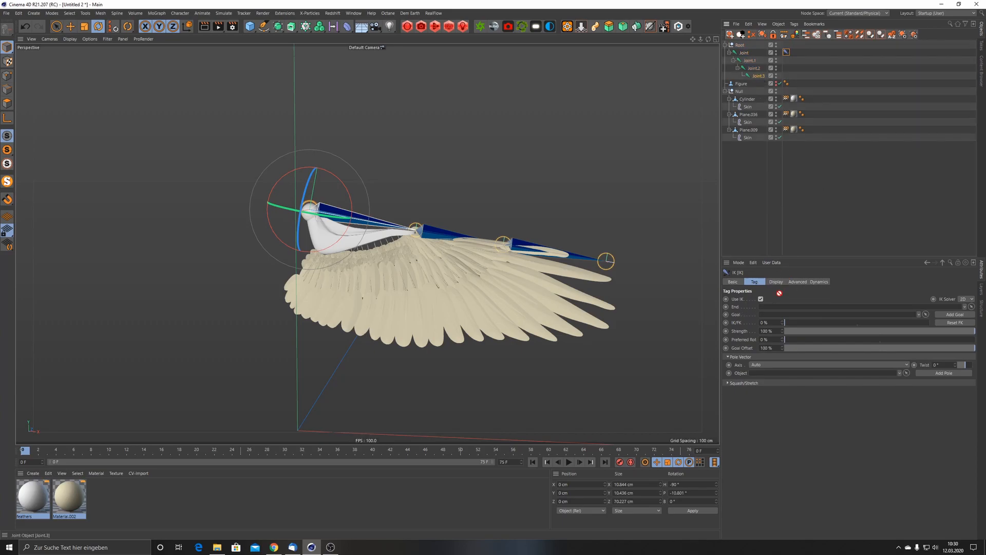
pyautogui.click(818, 281)
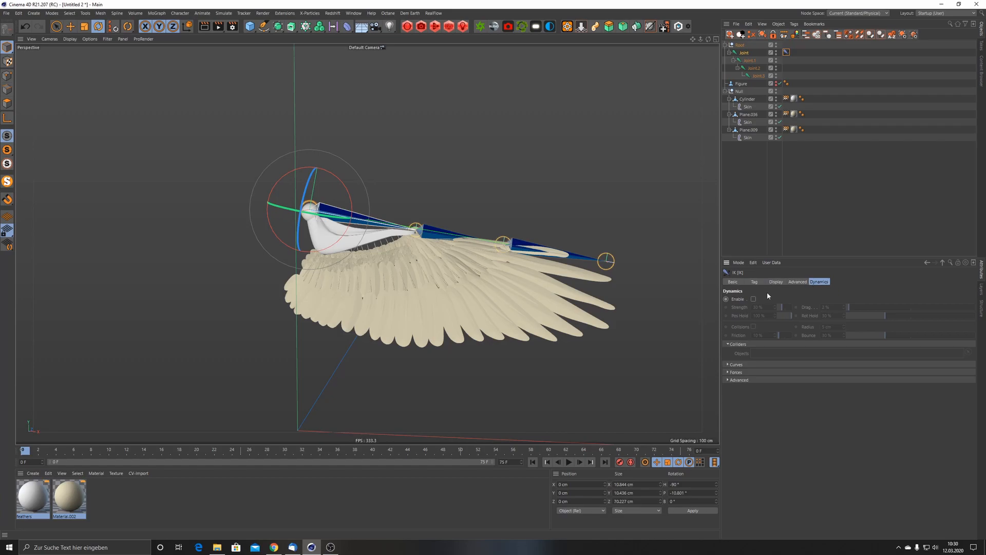
pyautogui.click(753, 299)
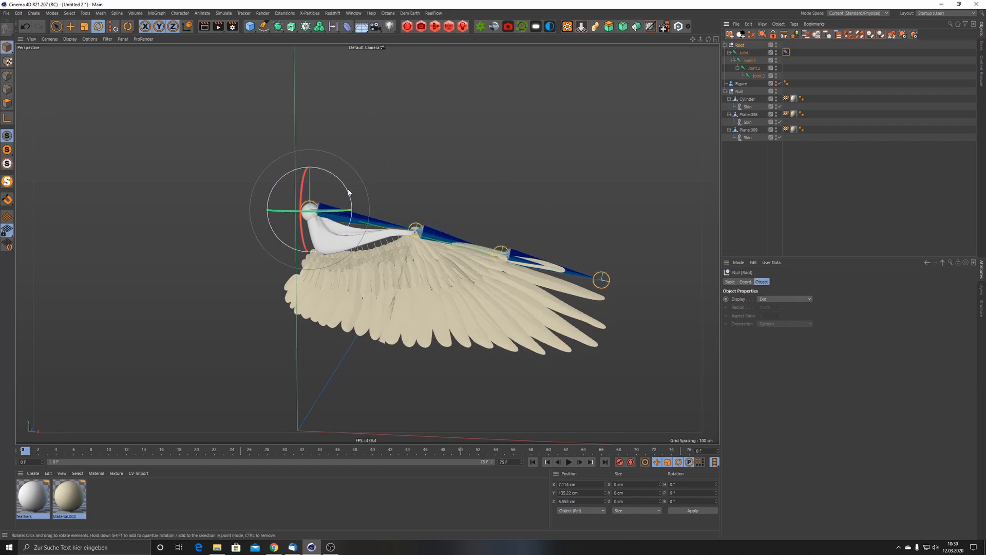
# Center the view on the wing and open the Timeline (Dope Sheet) window
pyautogui.moveTo(349, 191); pyautogui.dragTo(339, 175)
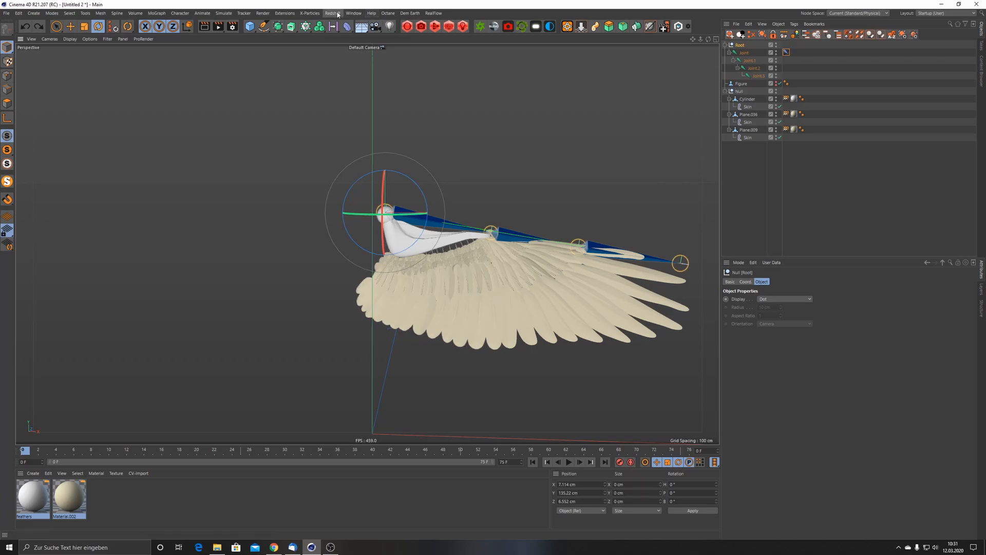
pyautogui.click(353, 12)
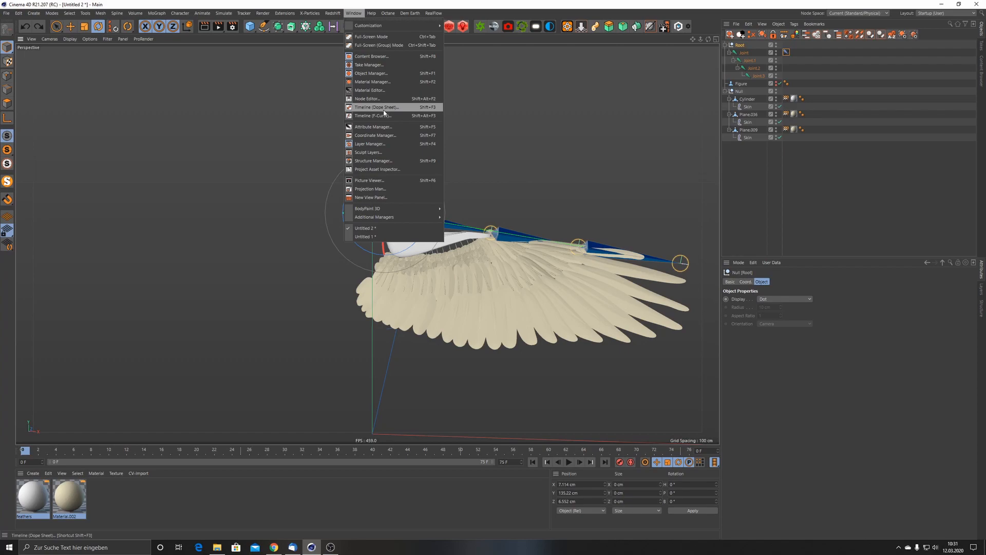
pyautogui.click(376, 107)
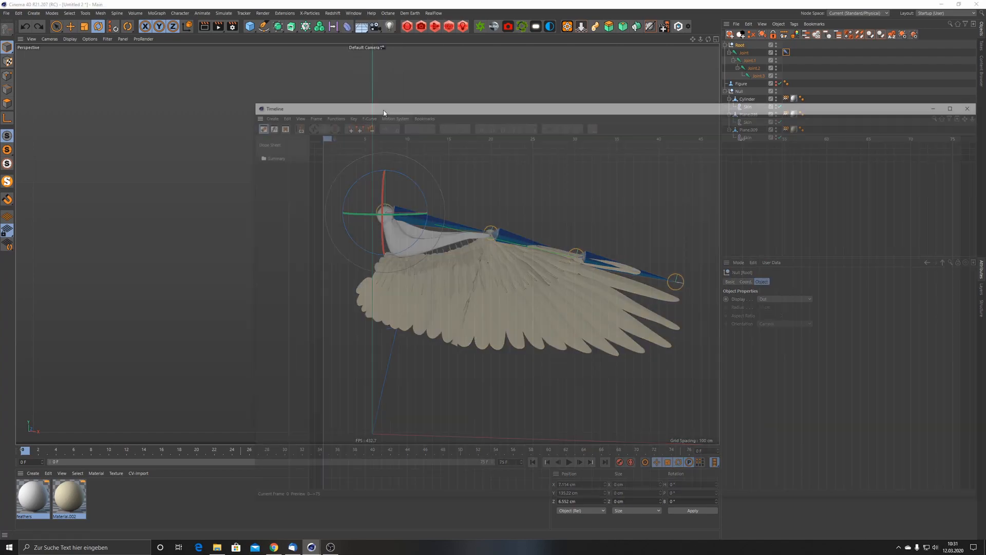
# Move the timeline aside and rotate the Root at frame 10 to swing the wing
pyautogui.moveTo(383, 108); pyautogui.dragTo(600, 251)
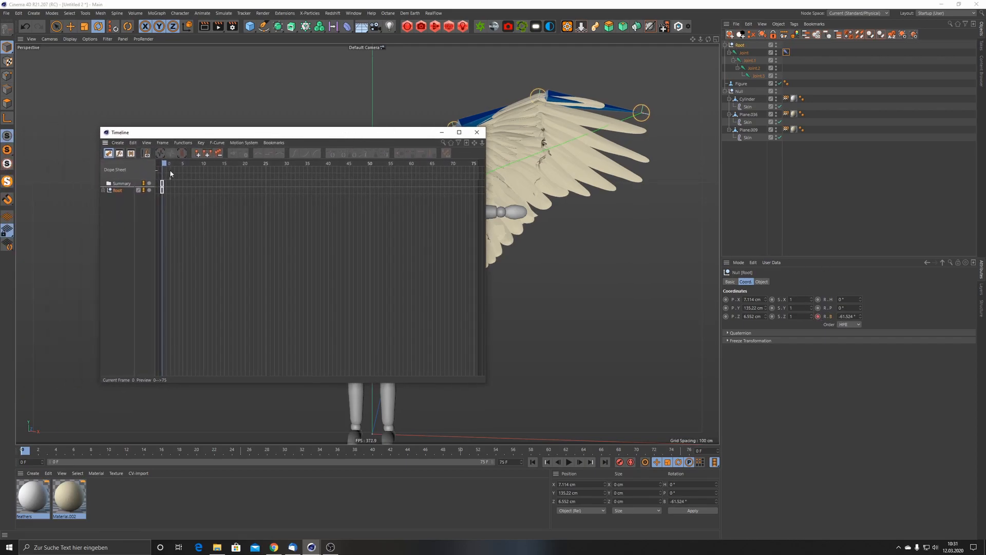
pyautogui.click(204, 164)
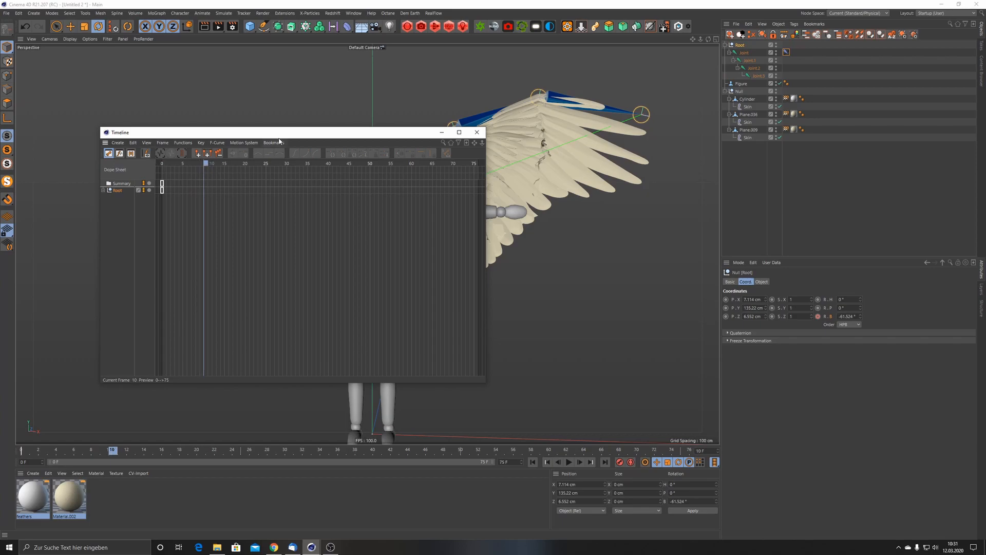
pyautogui.moveTo(277, 132); pyautogui.dragTo(170, 128)
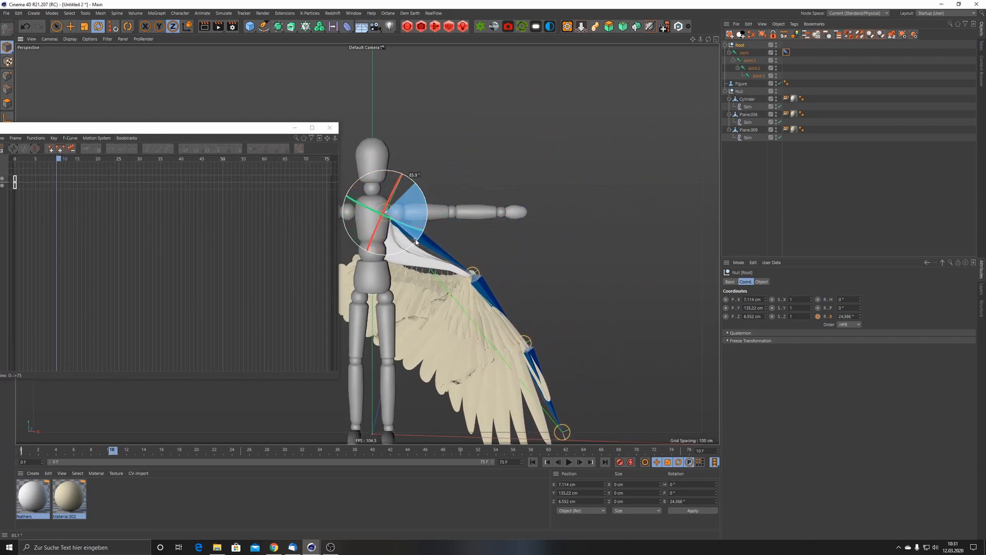
pyautogui.moveTo(415, 217); pyautogui.dragTo(418, 239)
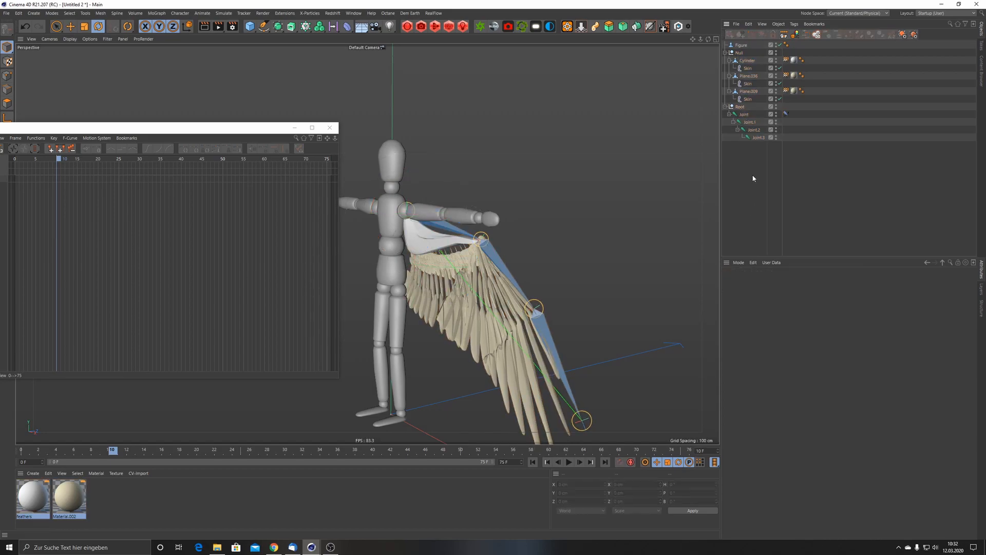
# Collapse the wing mesh Null group and rotate the Root to raise the wing
pyautogui.click(741, 53)
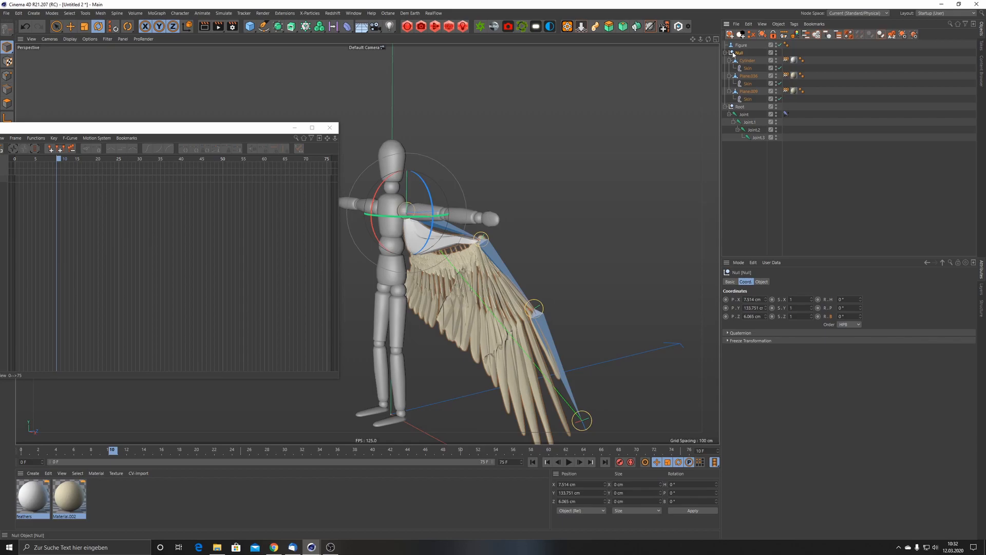
pyautogui.click(731, 53)
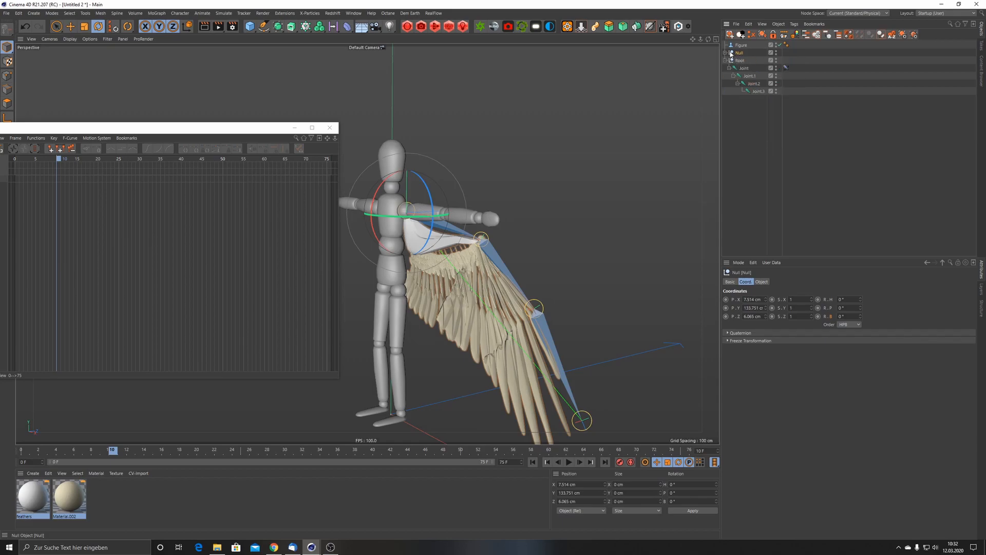
pyautogui.click(729, 53)
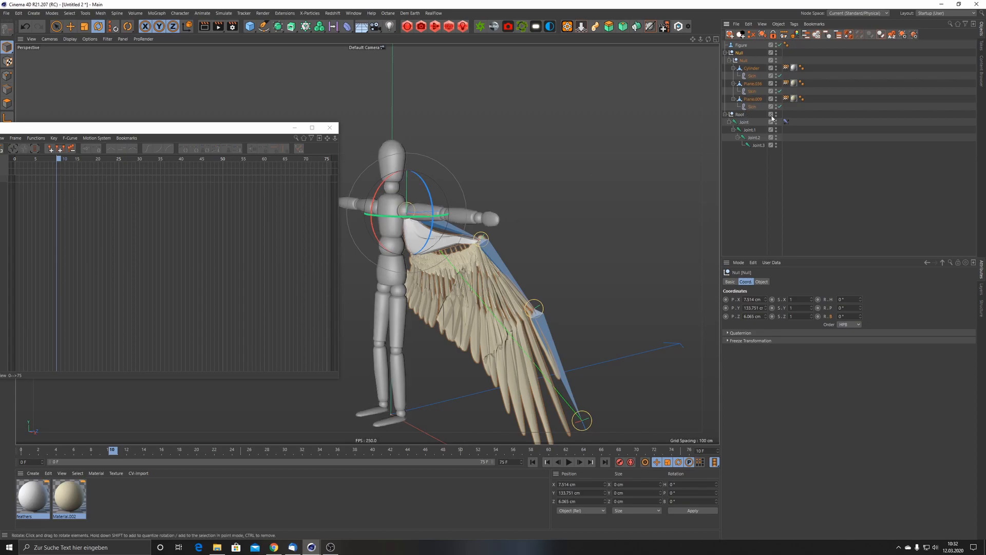
pyautogui.click(731, 53)
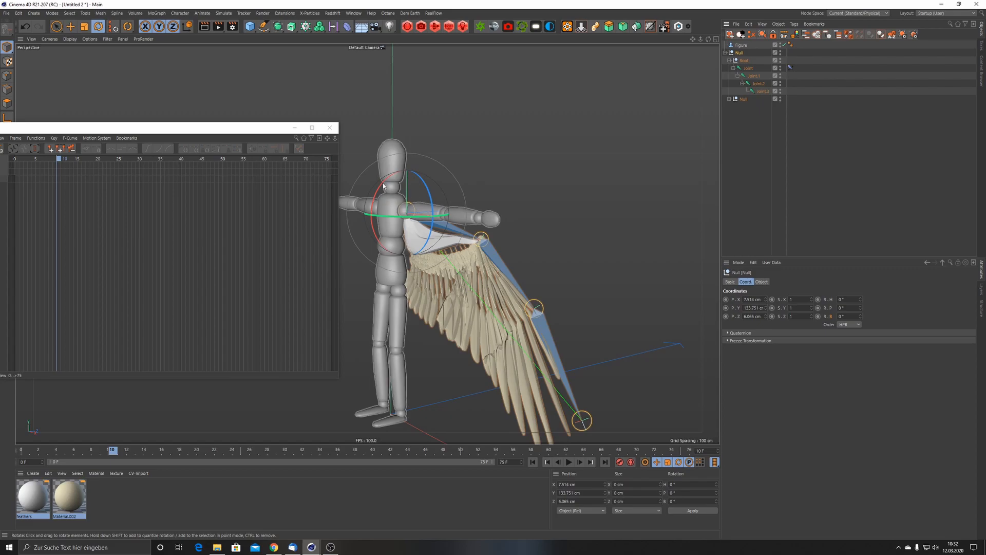
pyautogui.moveTo(409, 186); pyautogui.dragTo(374, 205)
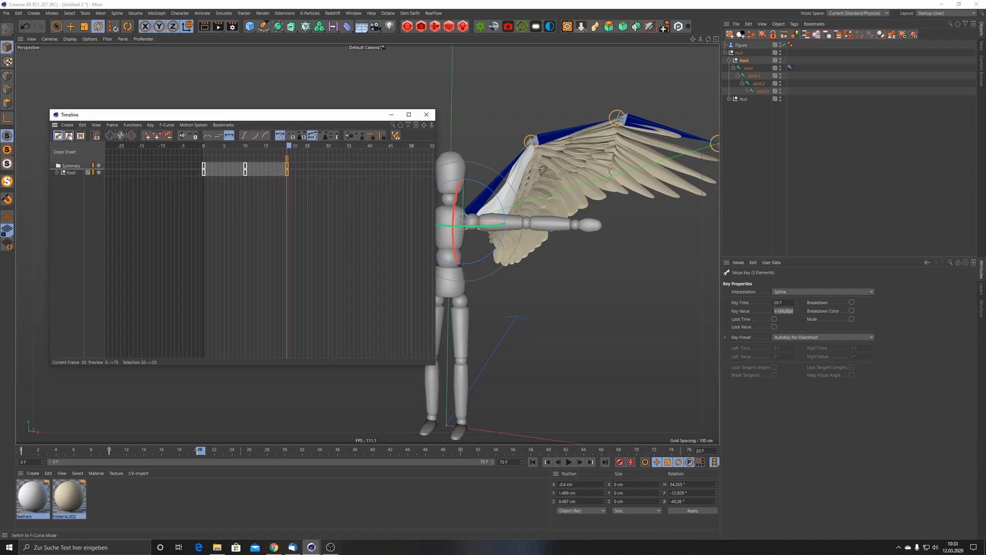
pyautogui.moveTo(69, 136)
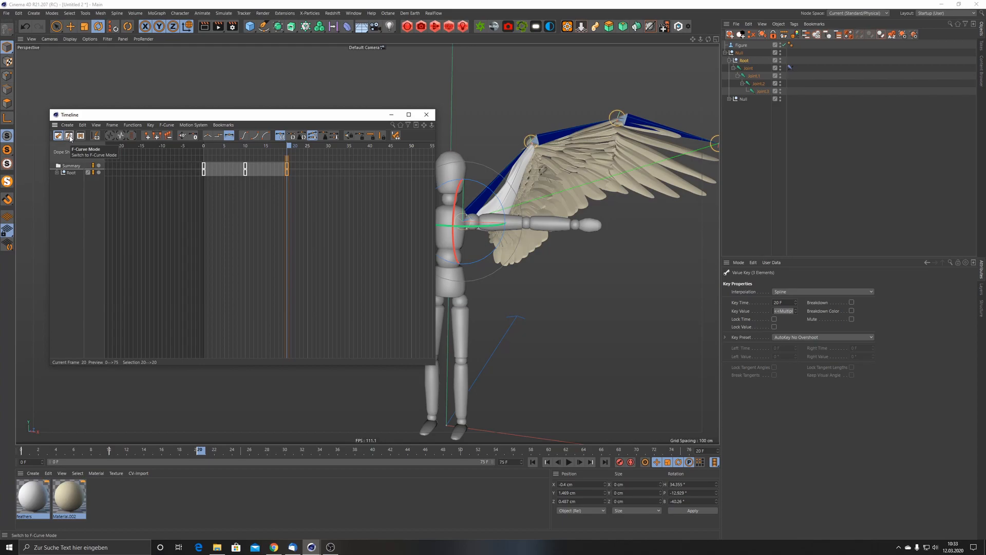
# View the flap as F-Curves and set the track to repeat after its last key
pyautogui.click(70, 136)
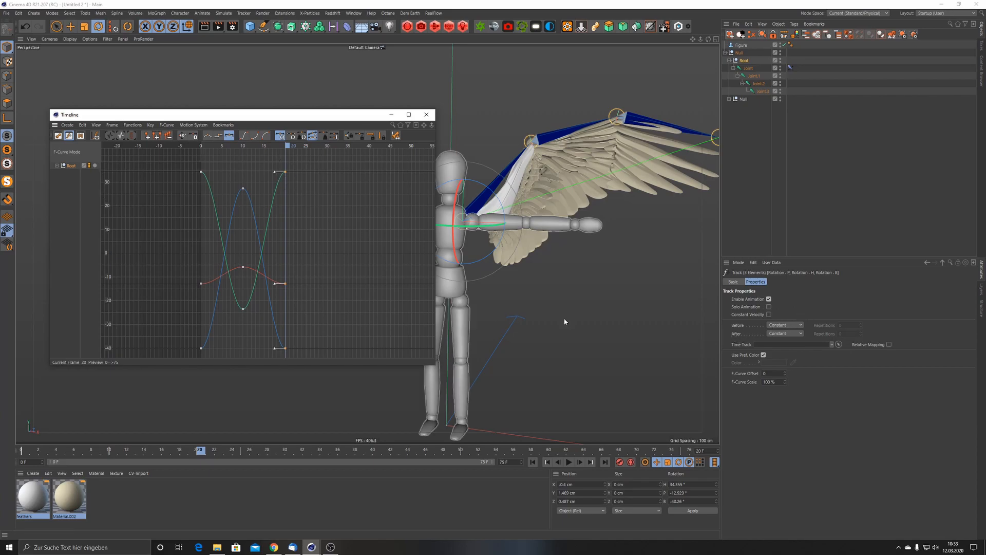
pyautogui.click(784, 334)
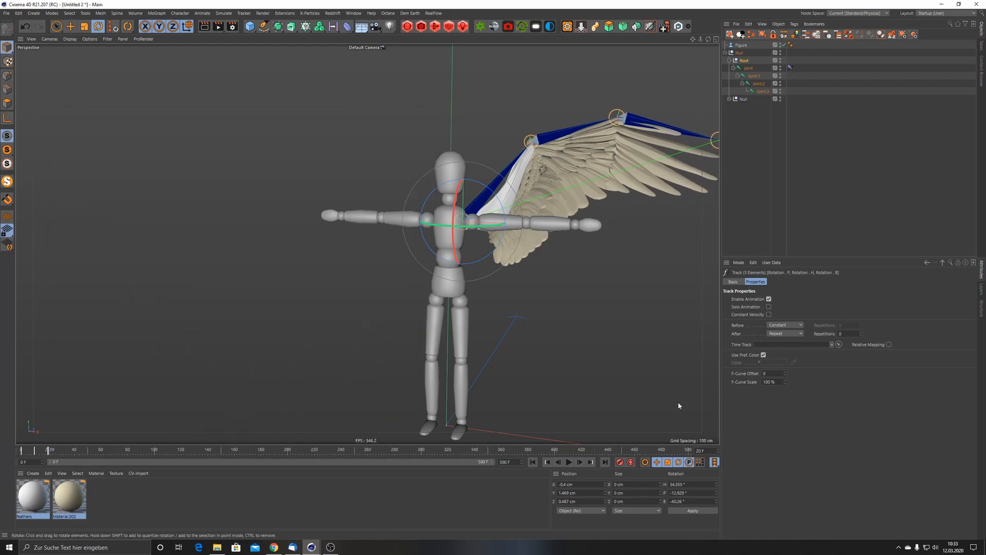
# Play the looping flap and enable dynamics on the wing joint's IK tag
pyautogui.click(568, 462)
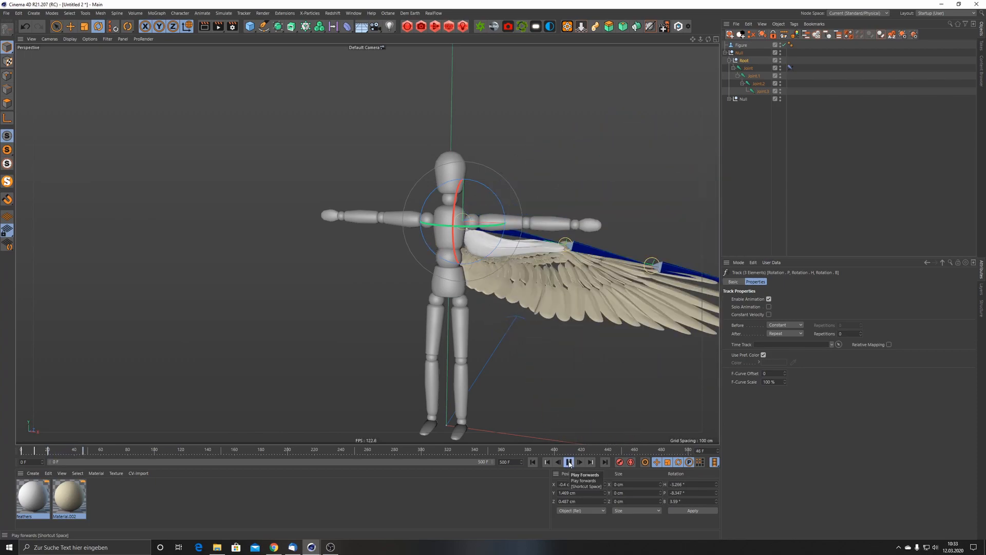
pyautogui.click(569, 462)
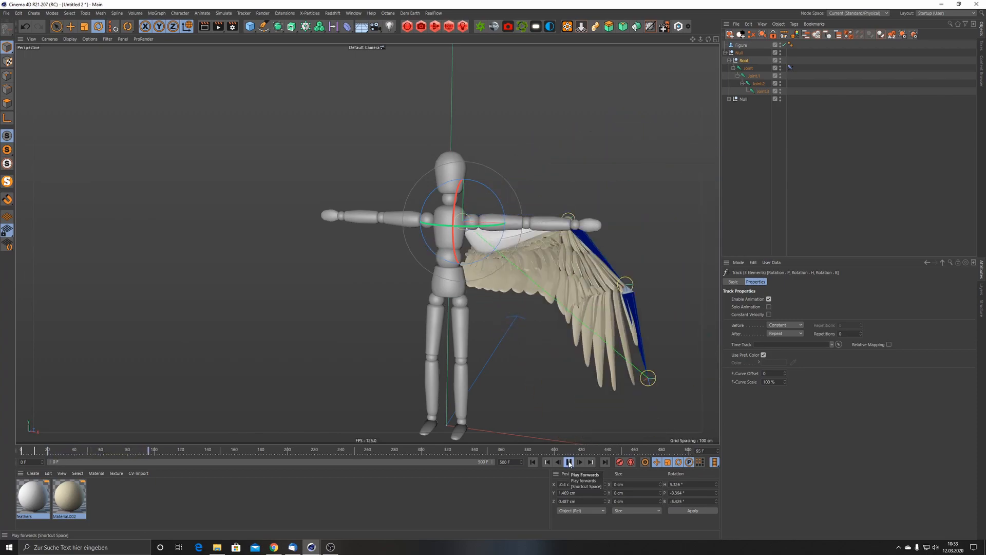
pyautogui.click(570, 461)
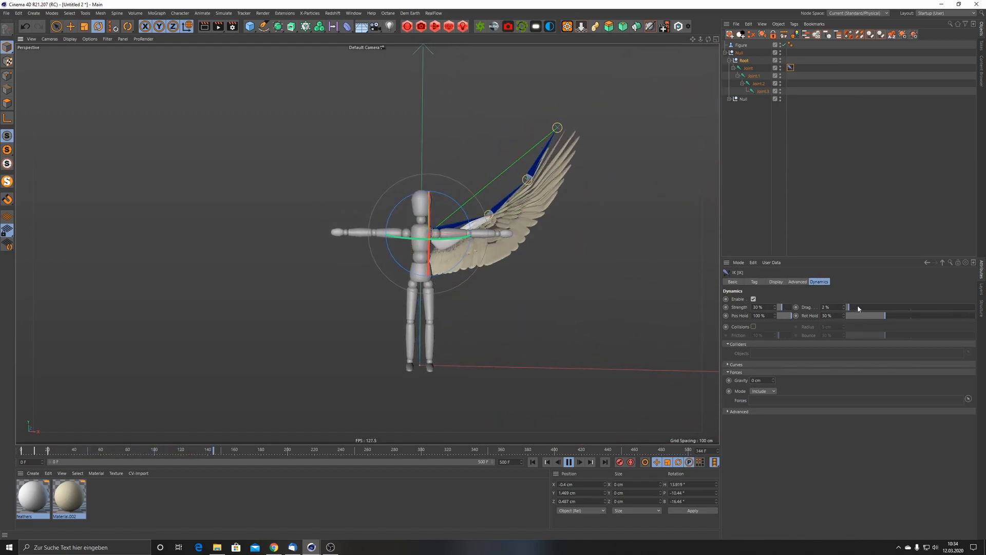
# Set IK dynamics Drag to 67% and Rot Hold to 30%, then rewind and replay
pyautogui.moveTo(849, 308); pyautogui.dragTo(933, 307)
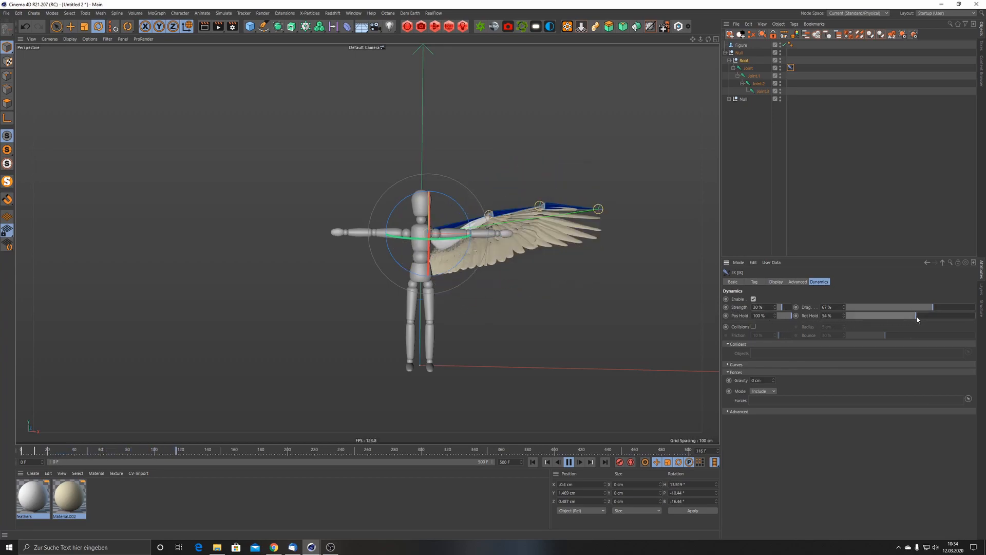
pyautogui.moveTo(912, 315); pyautogui.dragTo(856, 315)
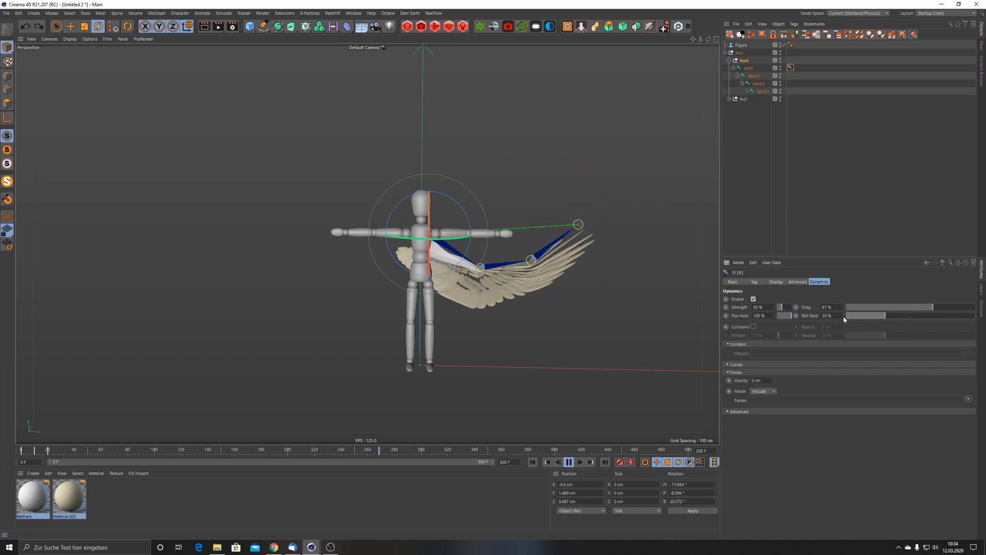
pyautogui.click(532, 462)
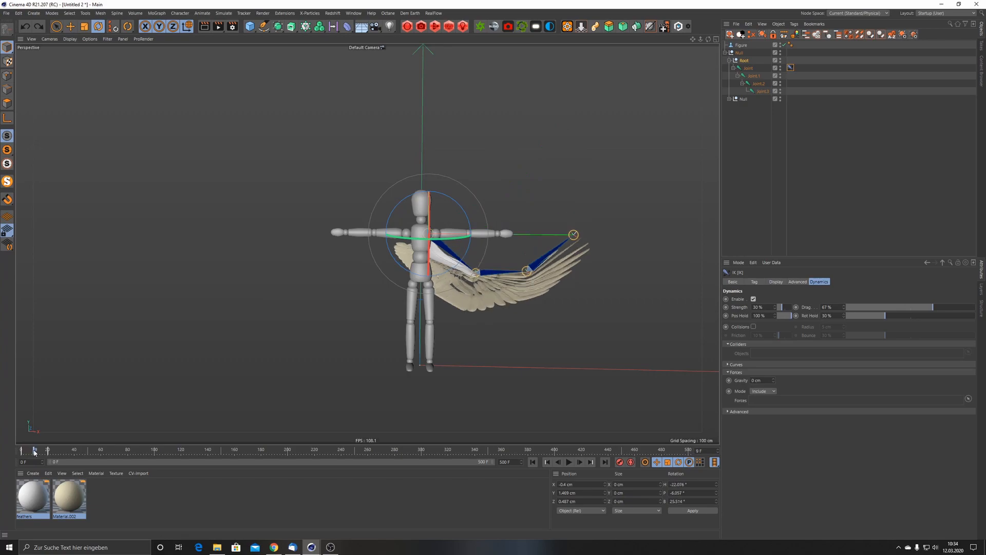
pyautogui.moveTo(572, 234); pyautogui.dragTo(575, 269)
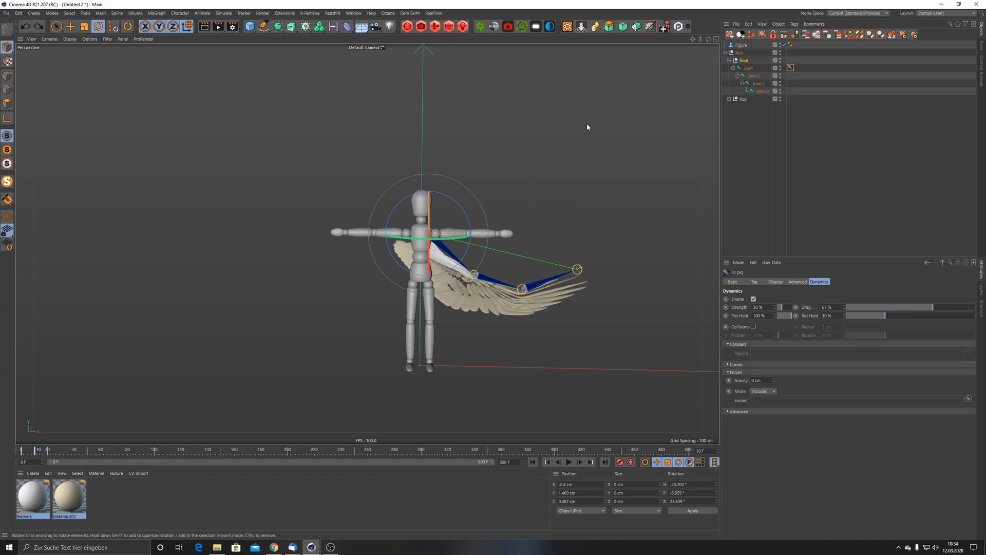
pyautogui.click(745, 60)
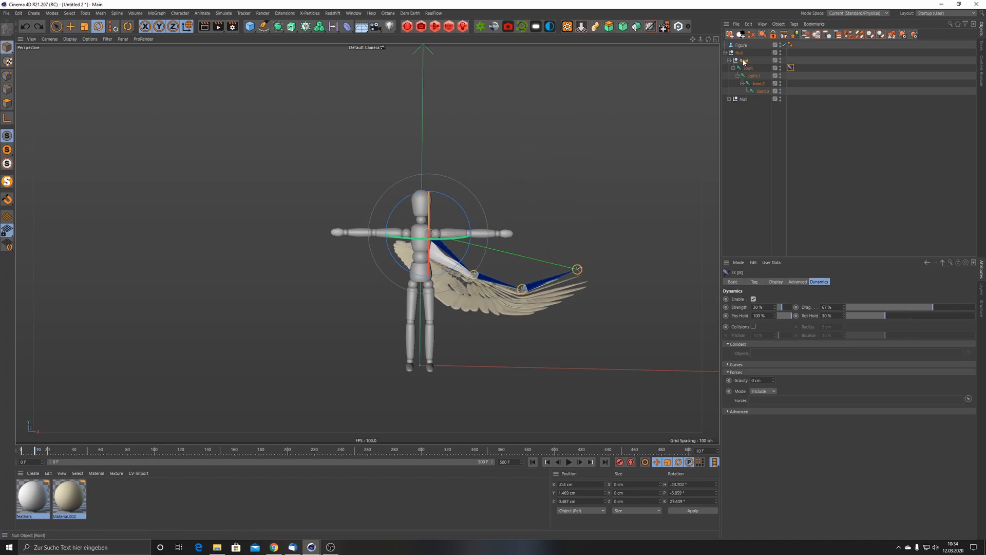
pyautogui.click(747, 59)
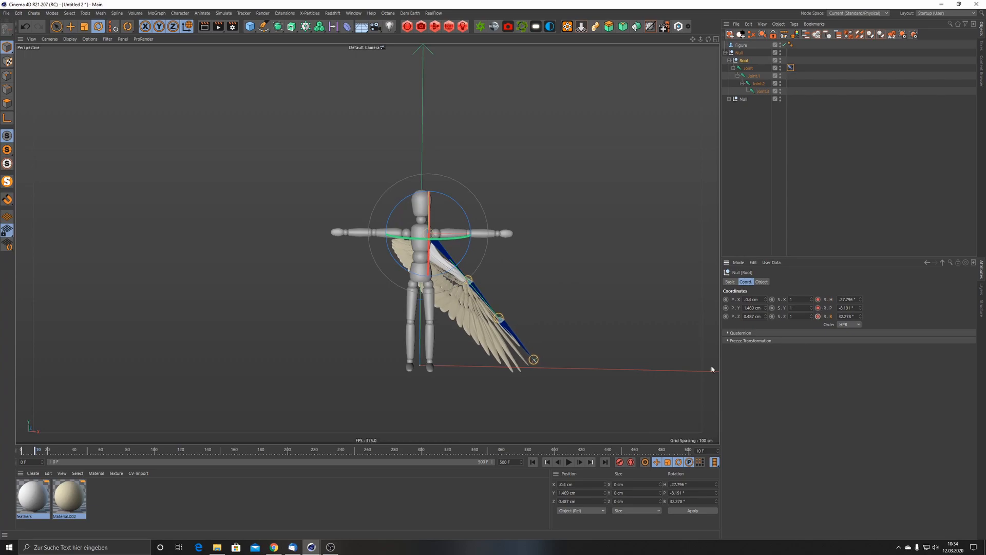
pyautogui.click(569, 462)
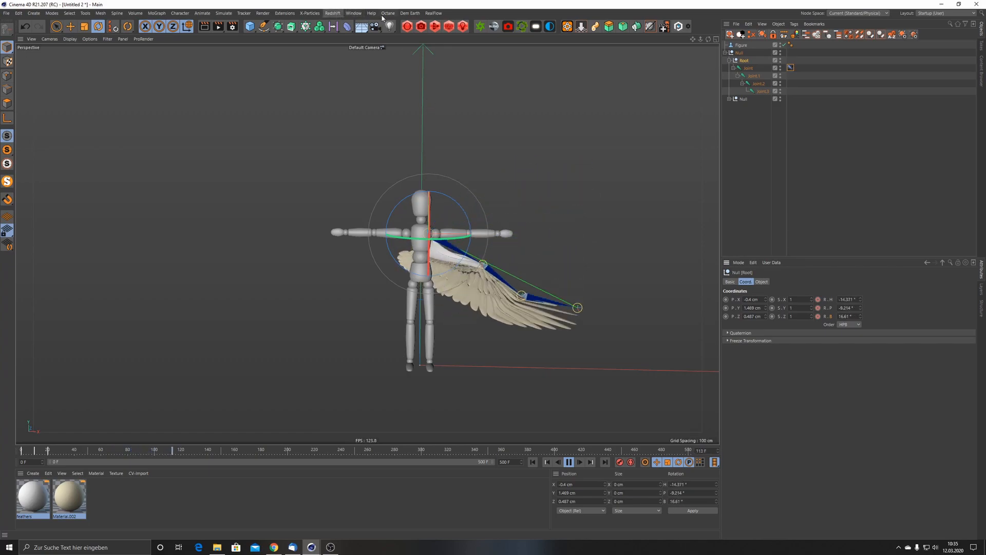
# Space the Root flap keys at frames 0, 20 and 40 in the Dope Sheet, then close it
pyautogui.click(353, 14)
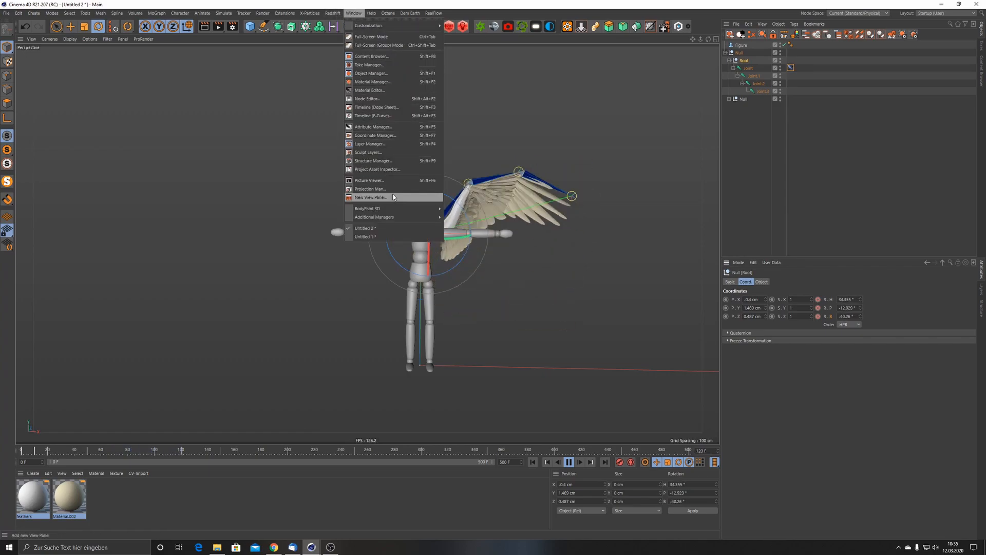
pyautogui.click(376, 107)
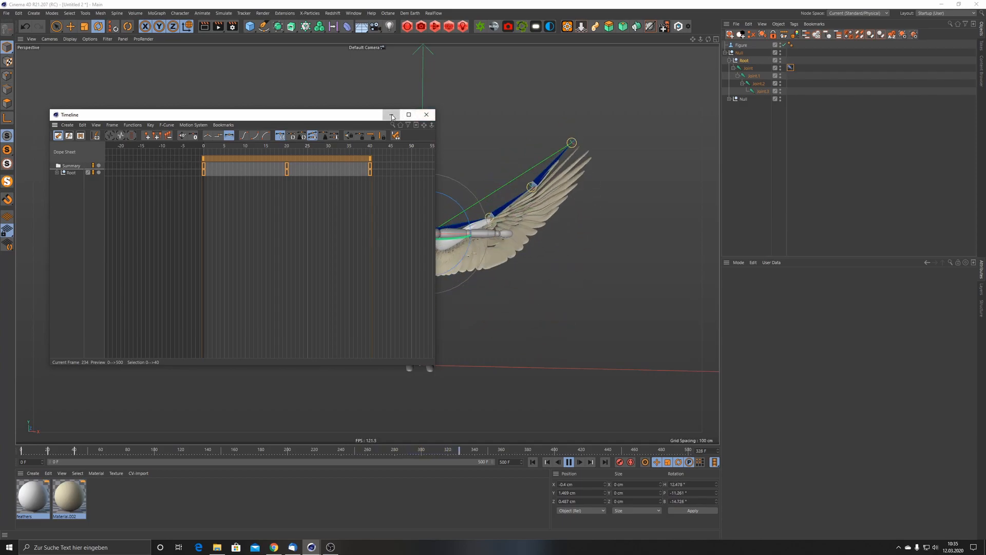
pyautogui.click(426, 114)
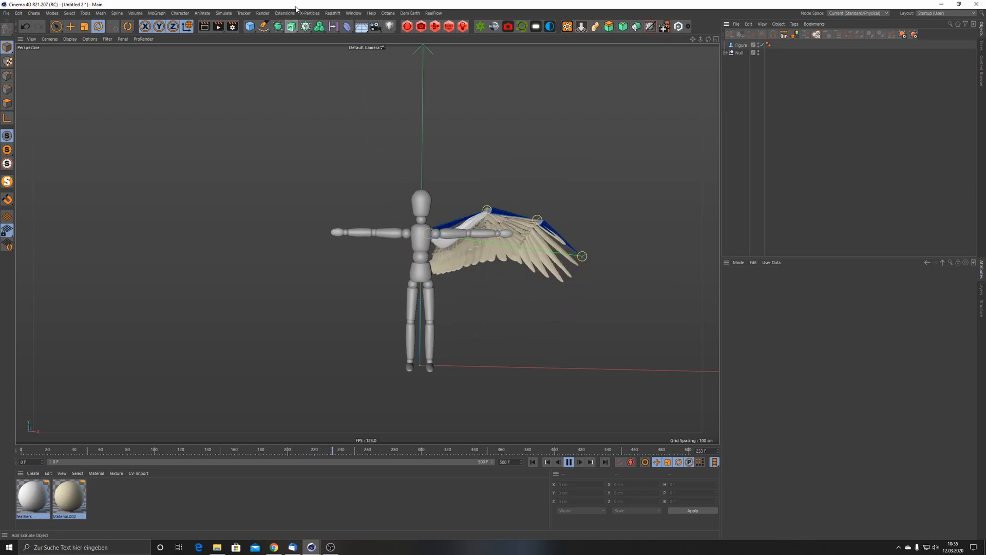
# Insert a Symmetry generator from the Generators palette
pyautogui.click(277, 26)
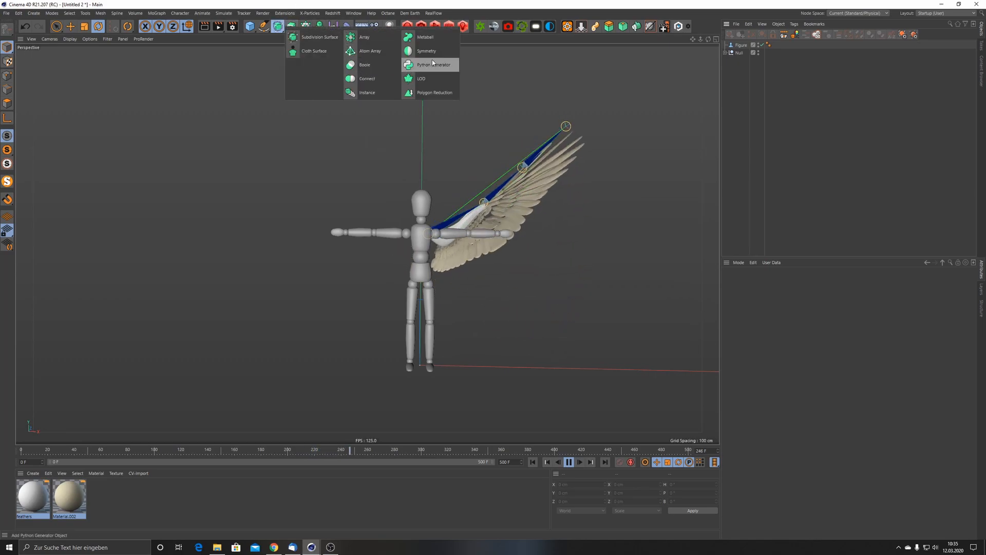
pyautogui.click(426, 51)
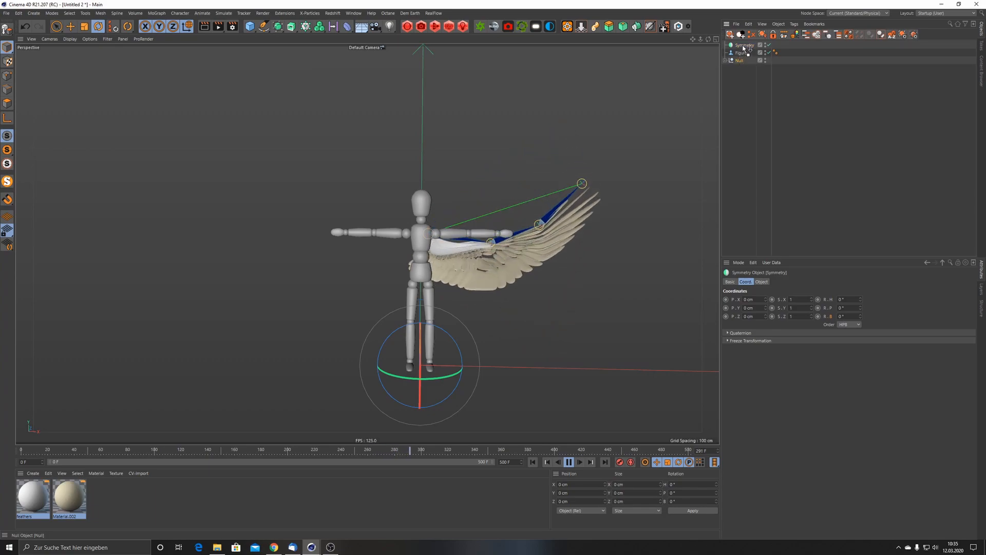